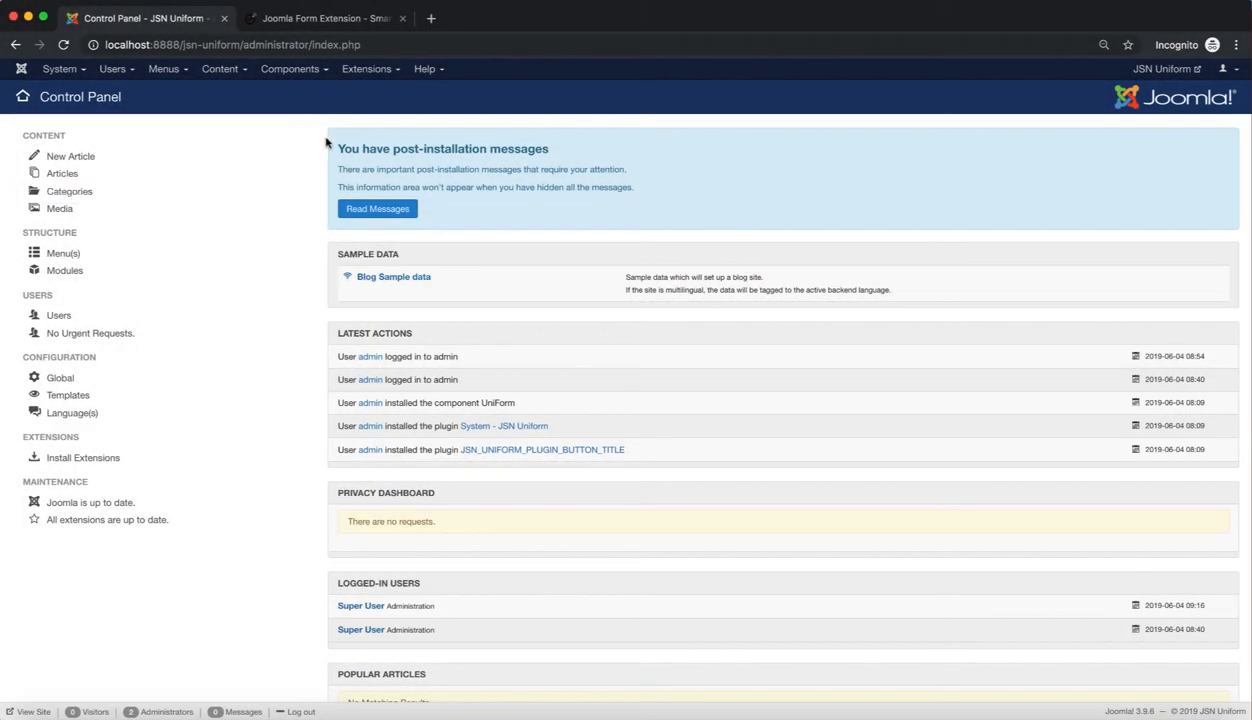
# Navigate via Components > JSN UniForm to the Integrations list of payment and mailing plugins
pyautogui.click(290, 68)
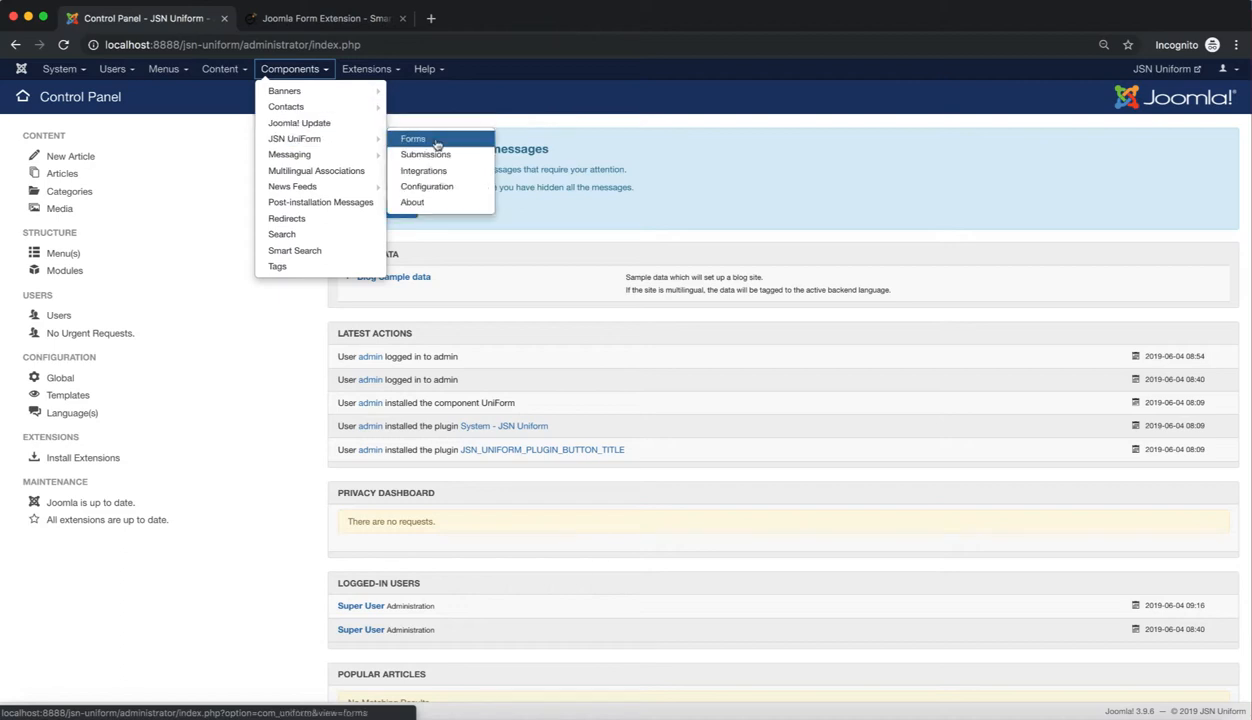
pyautogui.moveTo(422, 170)
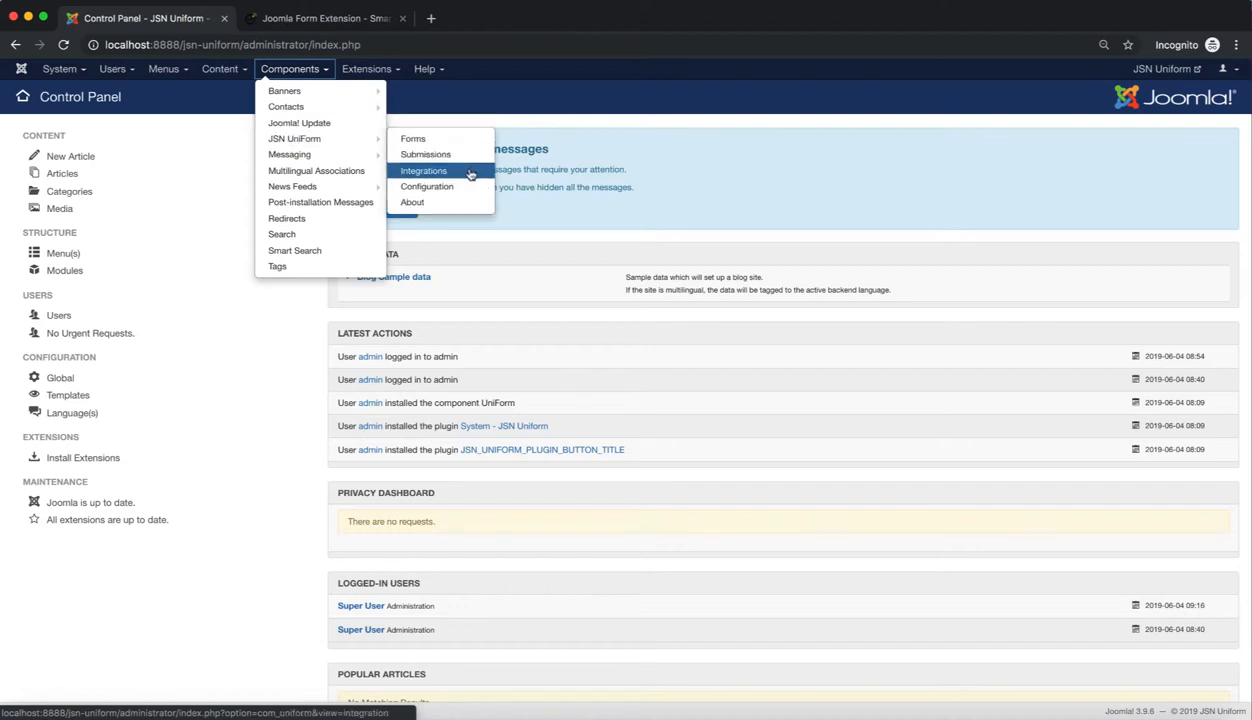
pyautogui.click(422, 170)
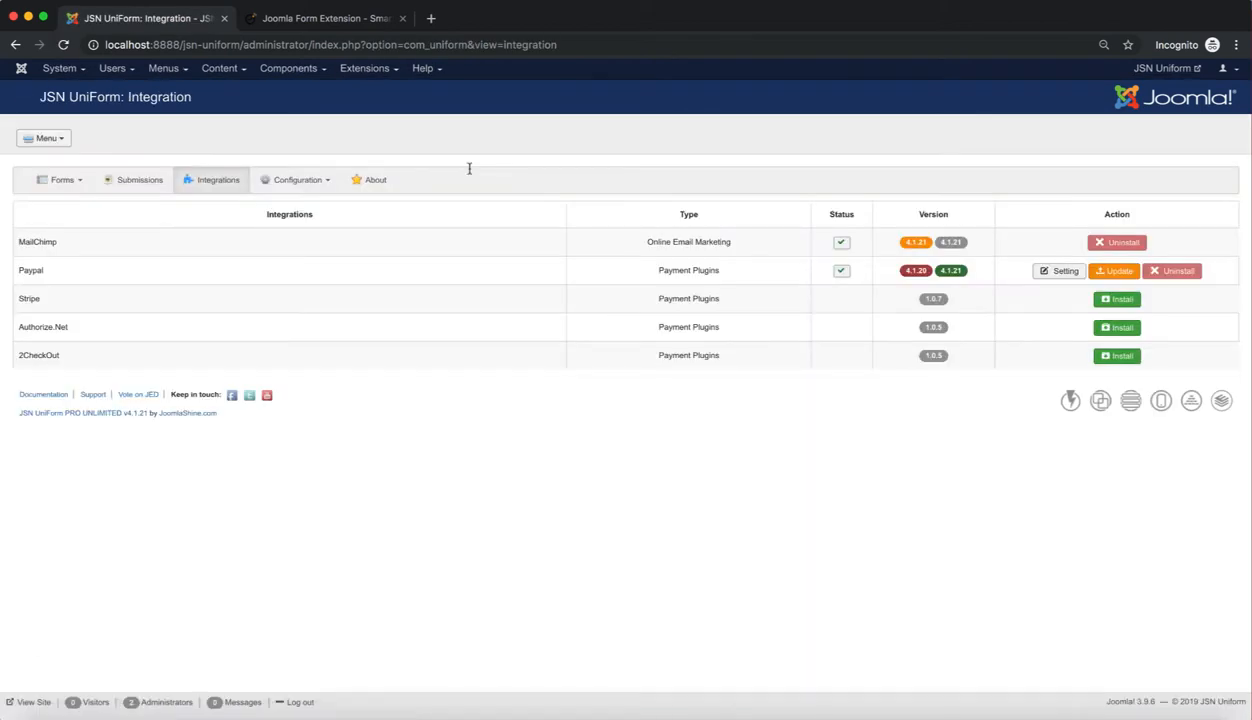
# Highlight the Integration page title while reviewing MailChimp and PayPal as installed
pyautogui.doubleClick(156, 96)
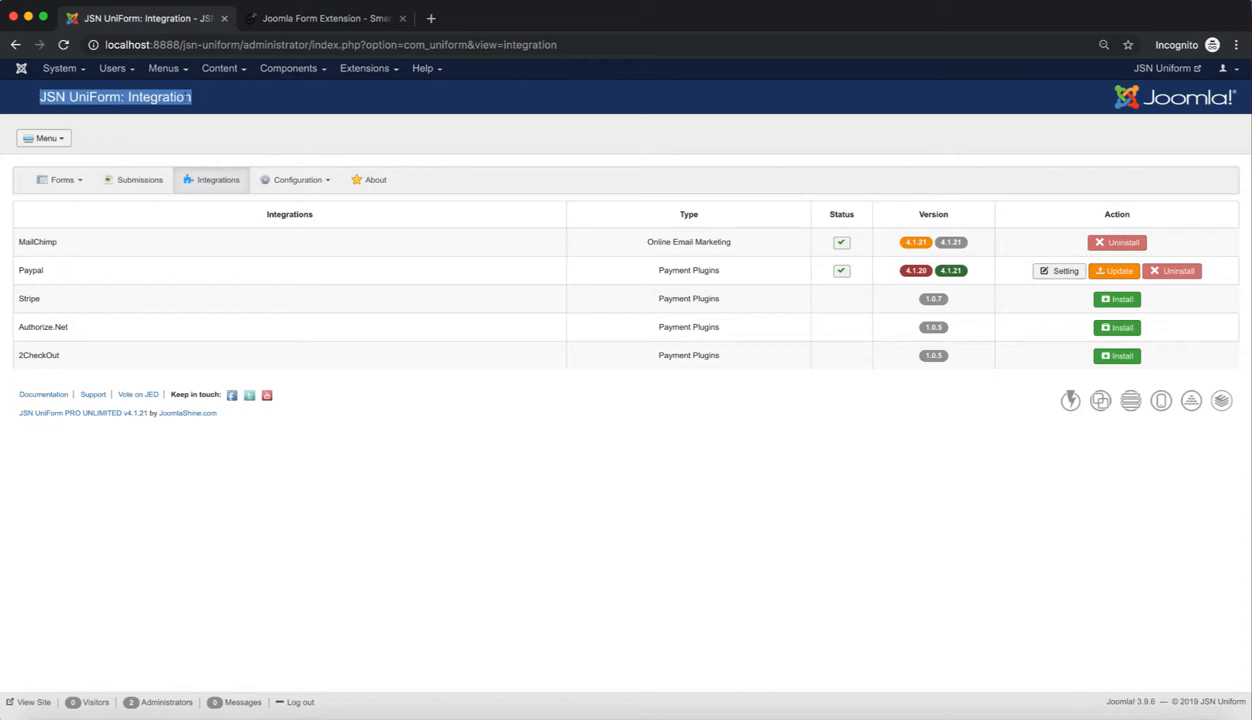
pyautogui.moveTo(228, 104)
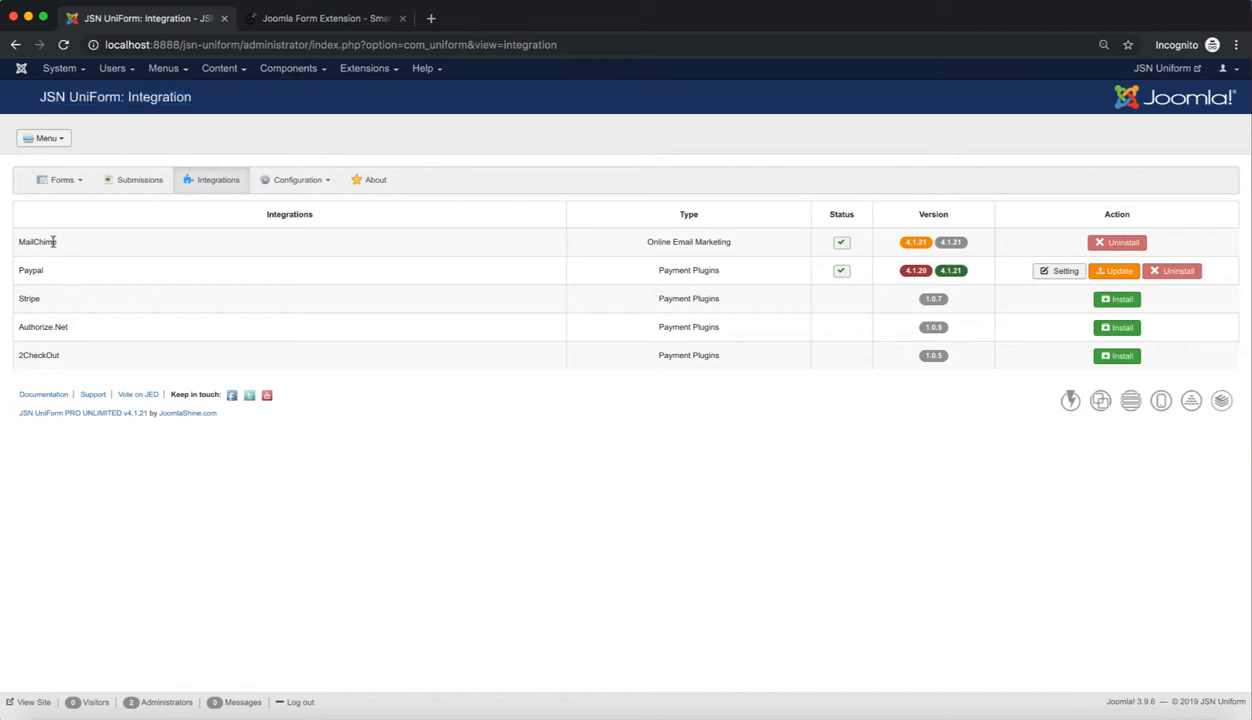
pyautogui.moveTo(56, 304)
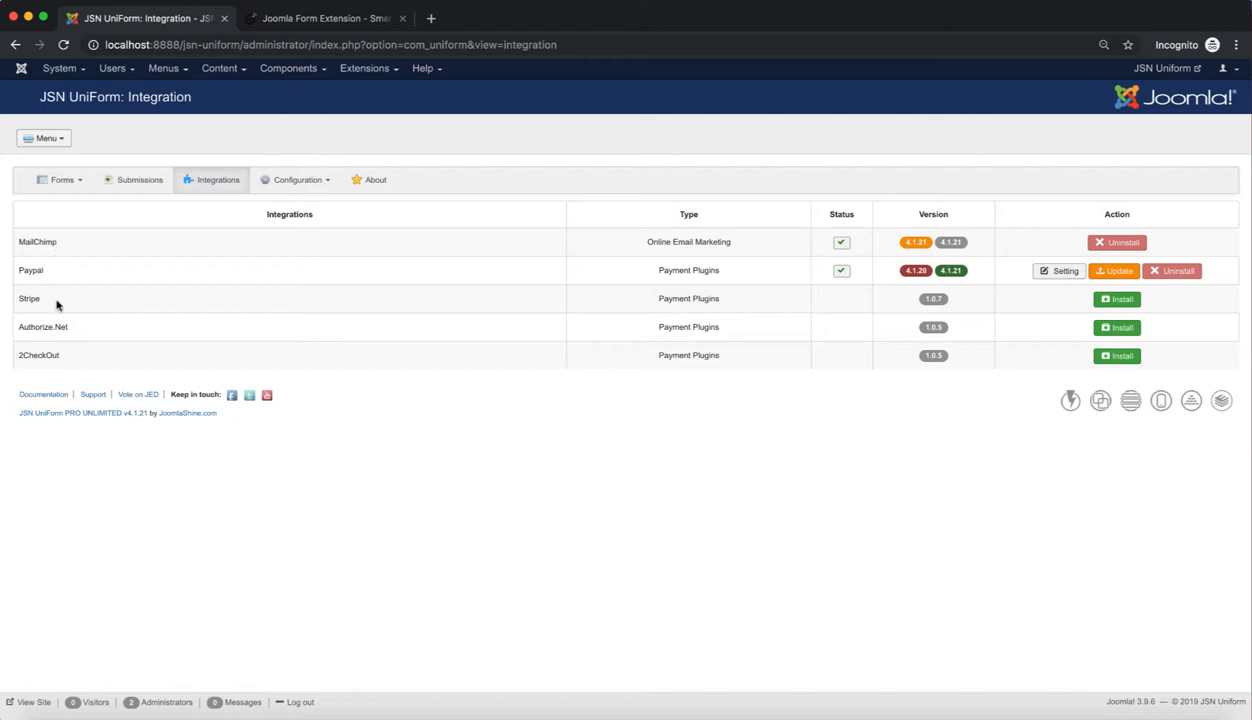
pyautogui.moveTo(92, 364)
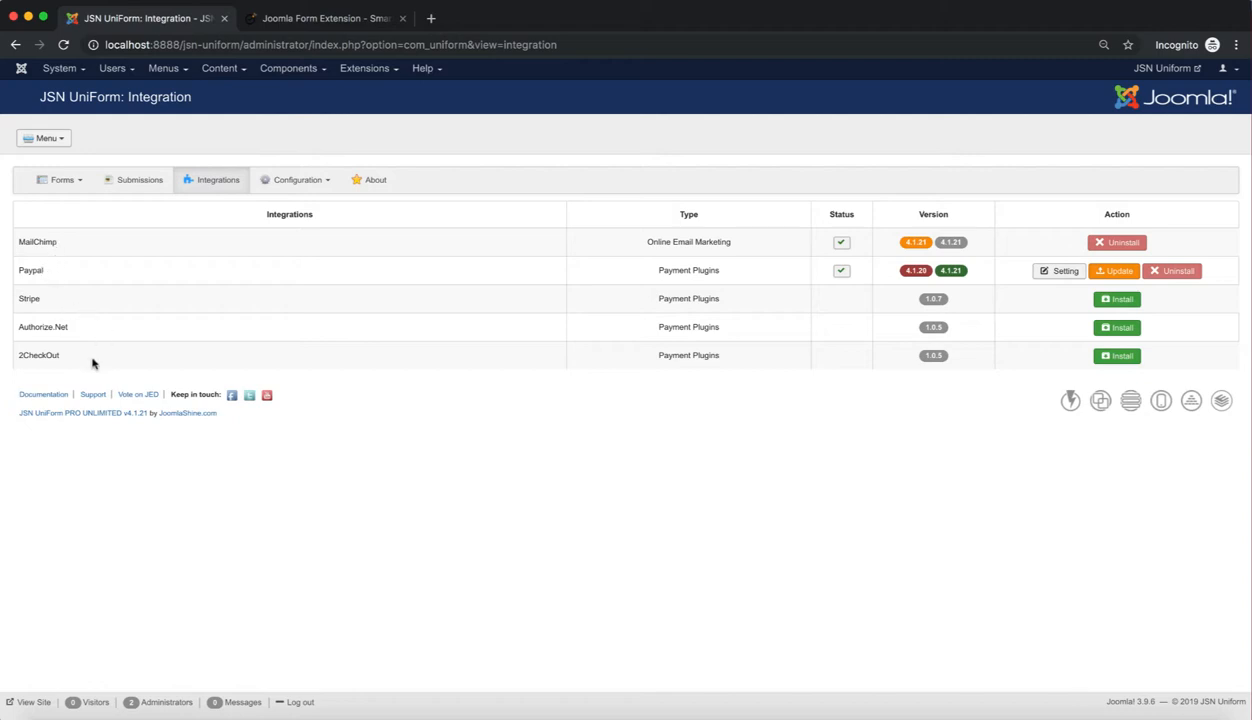
pyautogui.moveTo(72, 266)
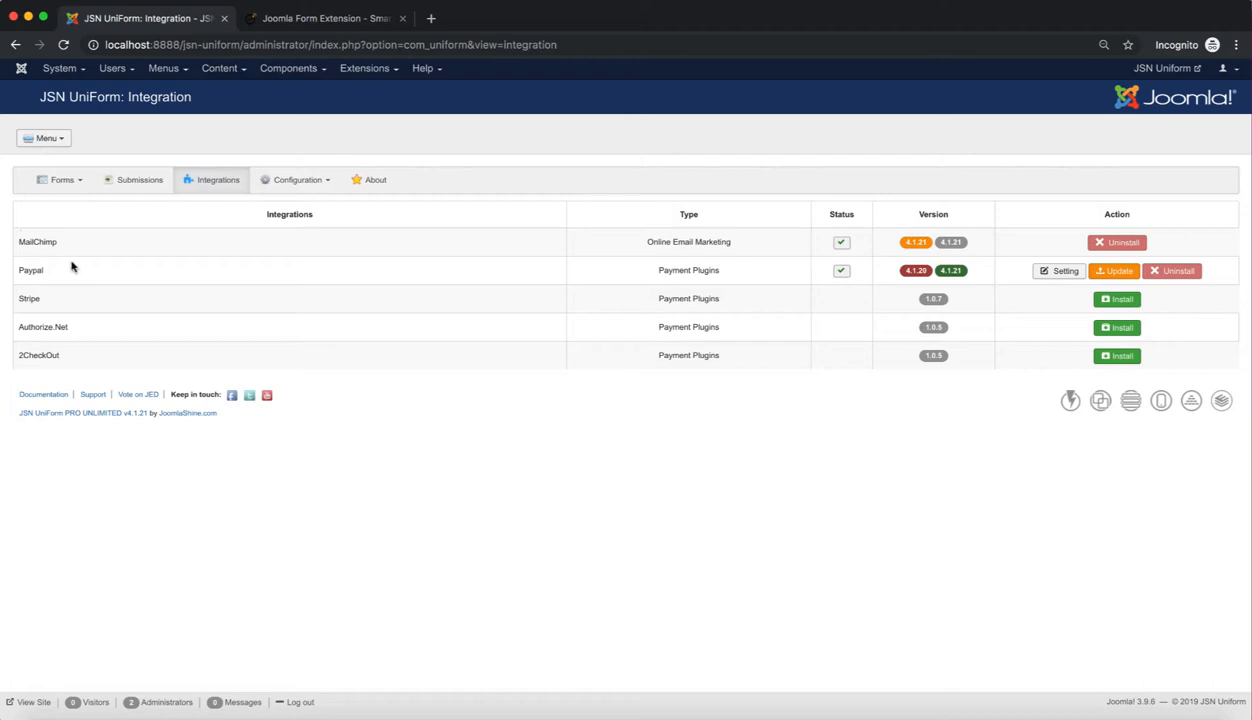
pyautogui.moveTo(84, 232)
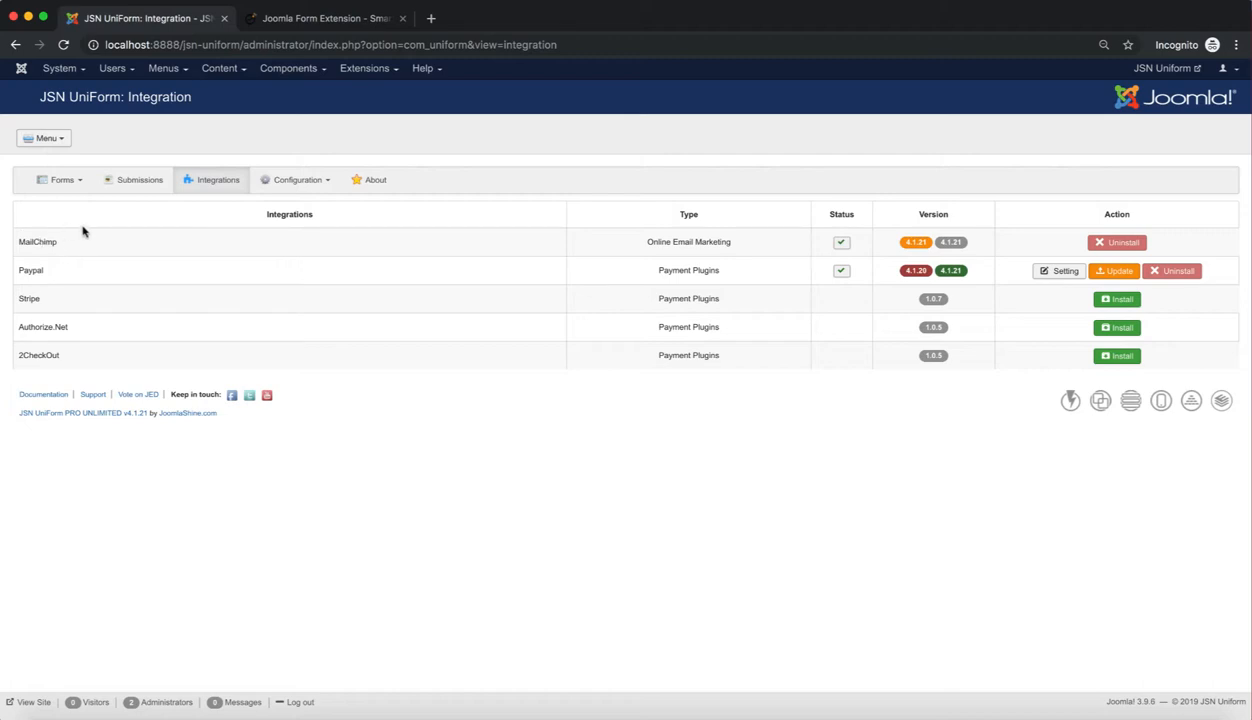
pyautogui.moveTo(88, 348)
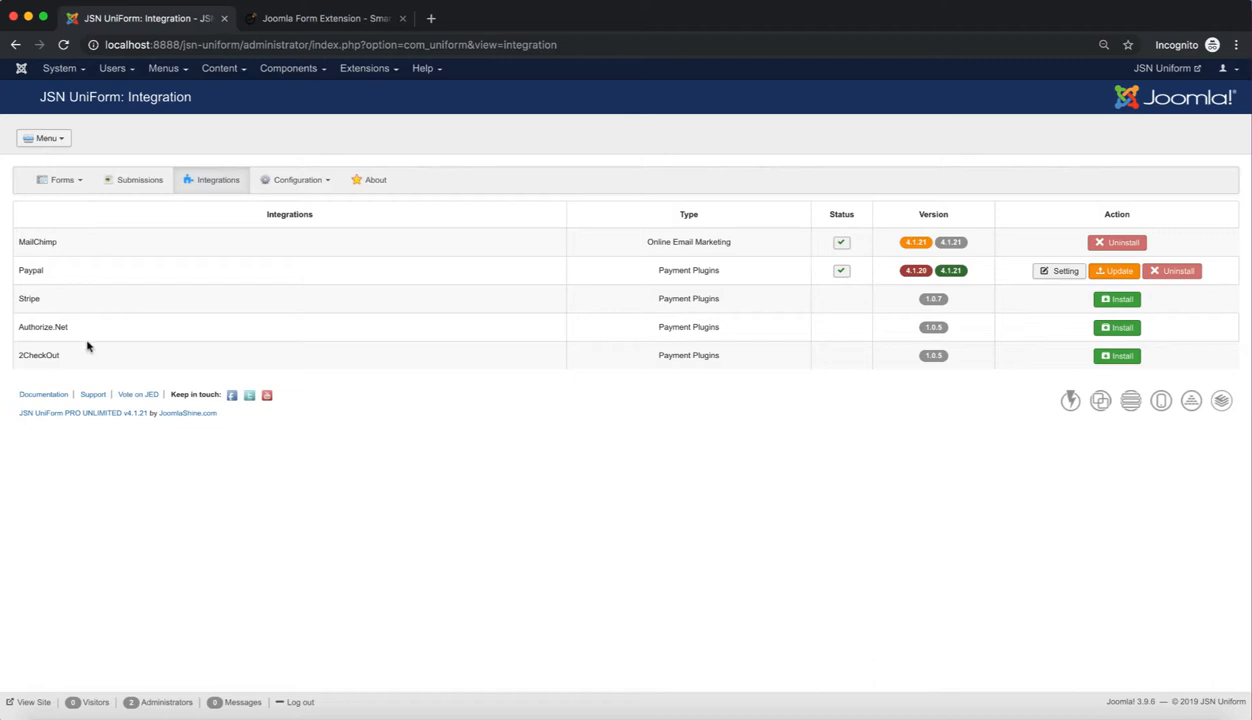
pyautogui.moveTo(328, 248)
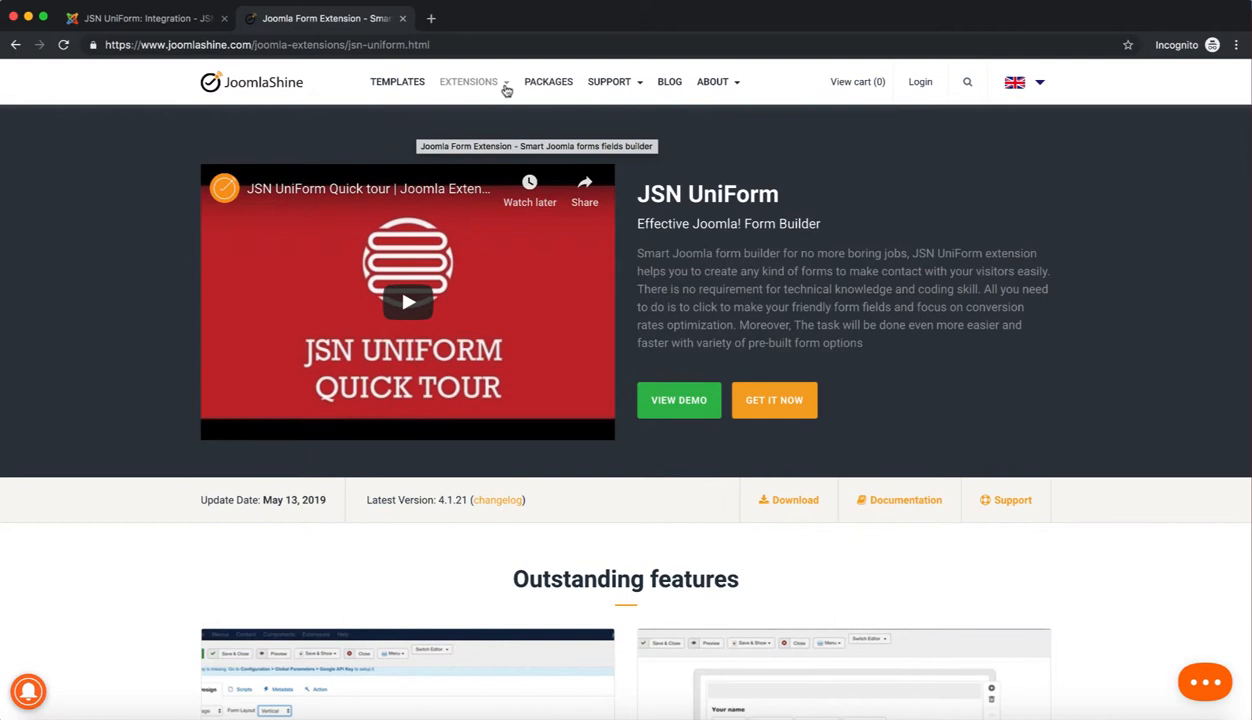
# Review the 'Extra plugins for JSN UniForm' section with 2CheckOut, Authorize.Net and Stripe, then return to admin
pyautogui.click(468, 80)
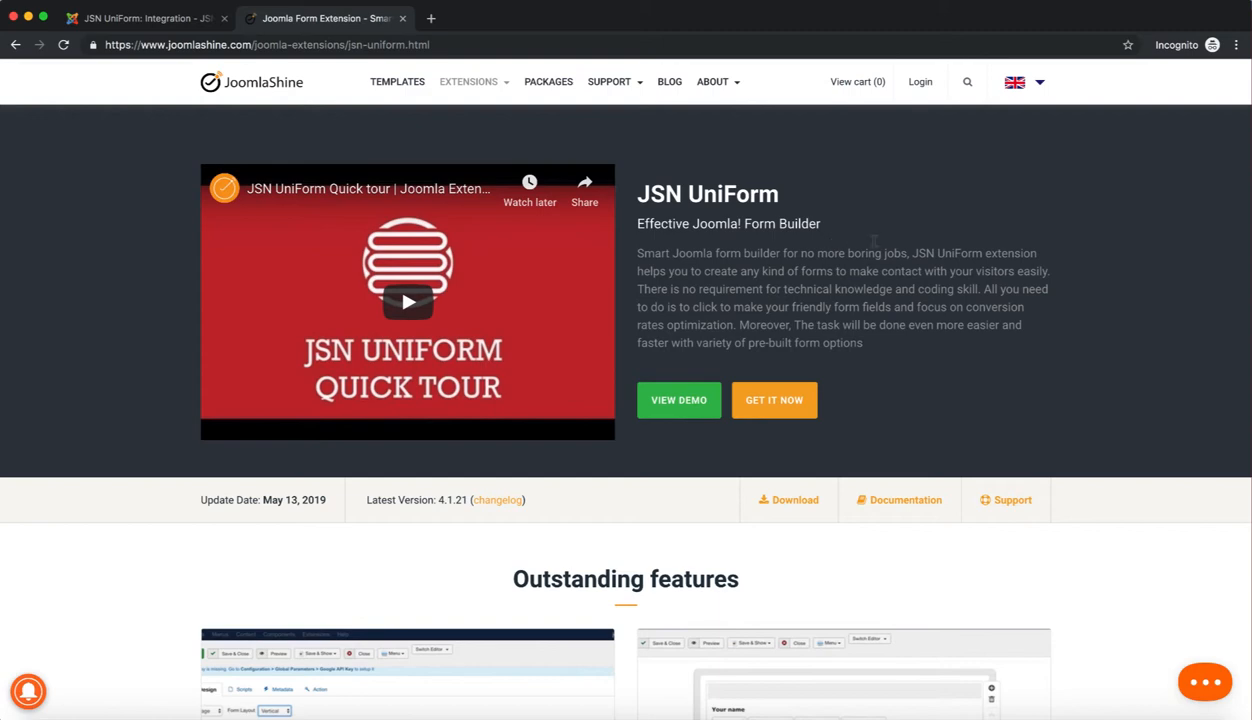
pyautogui.scroll(-3)
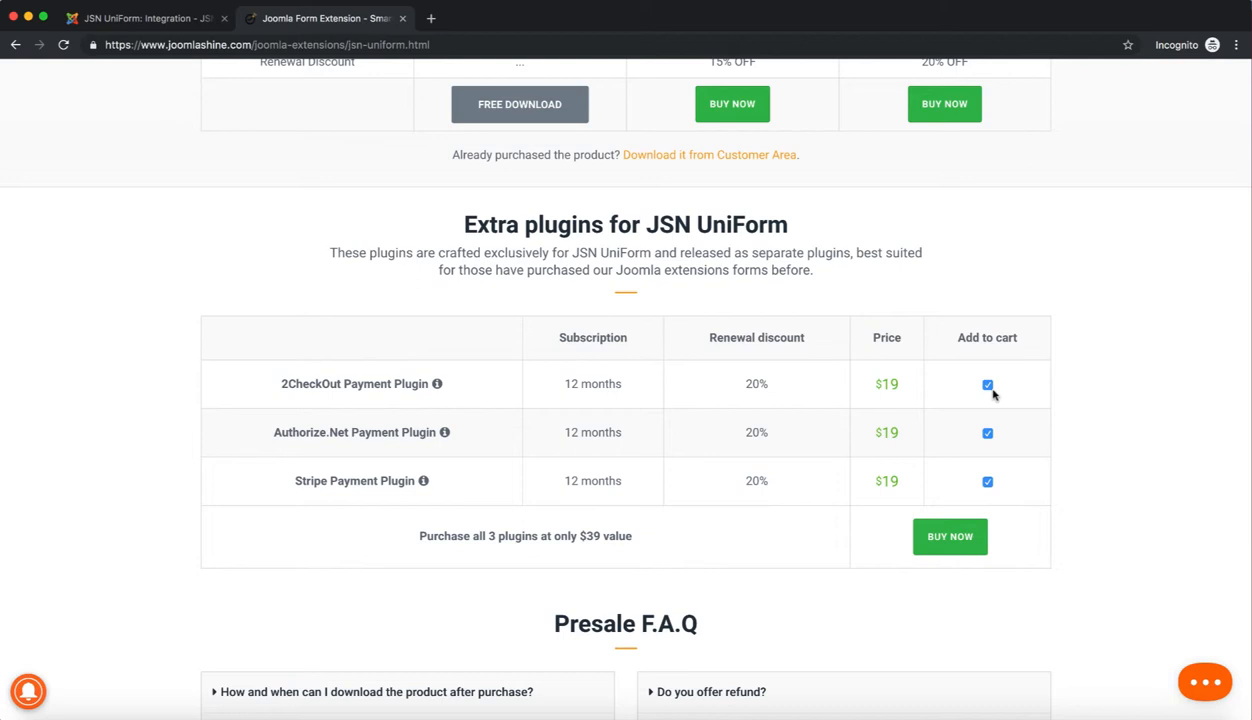
pyautogui.moveTo(976, 486)
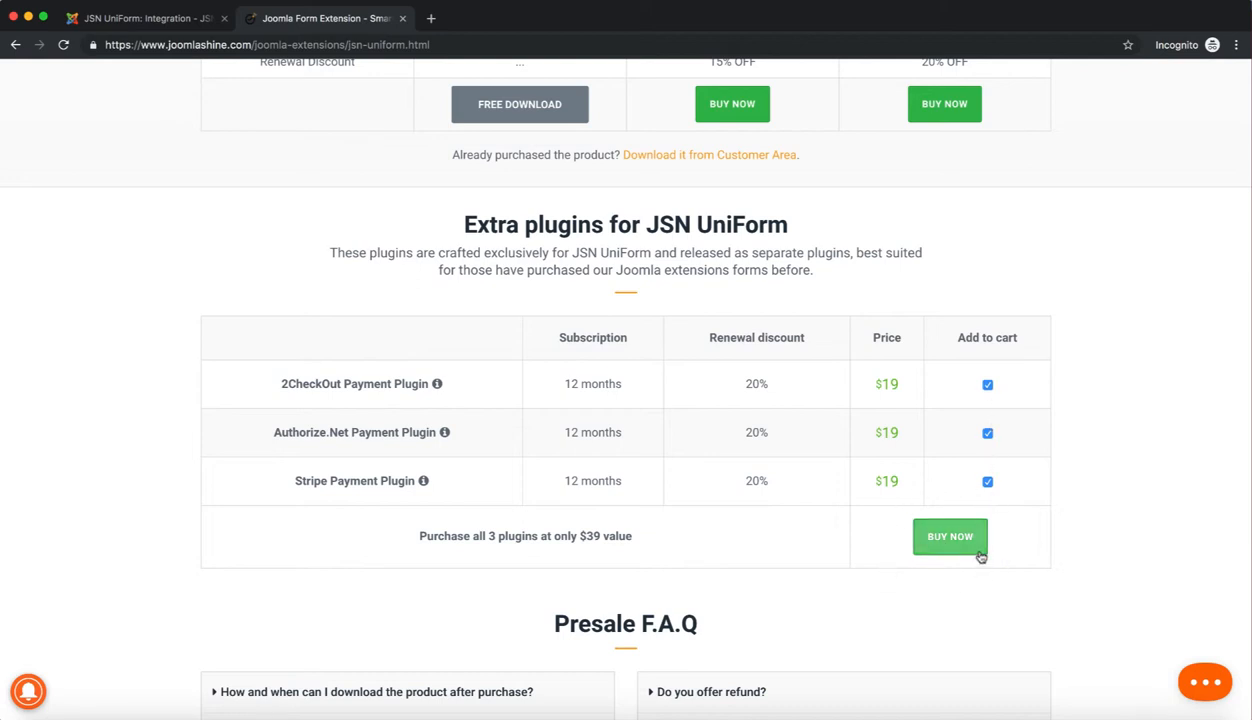
pyautogui.moveTo(982, 556)
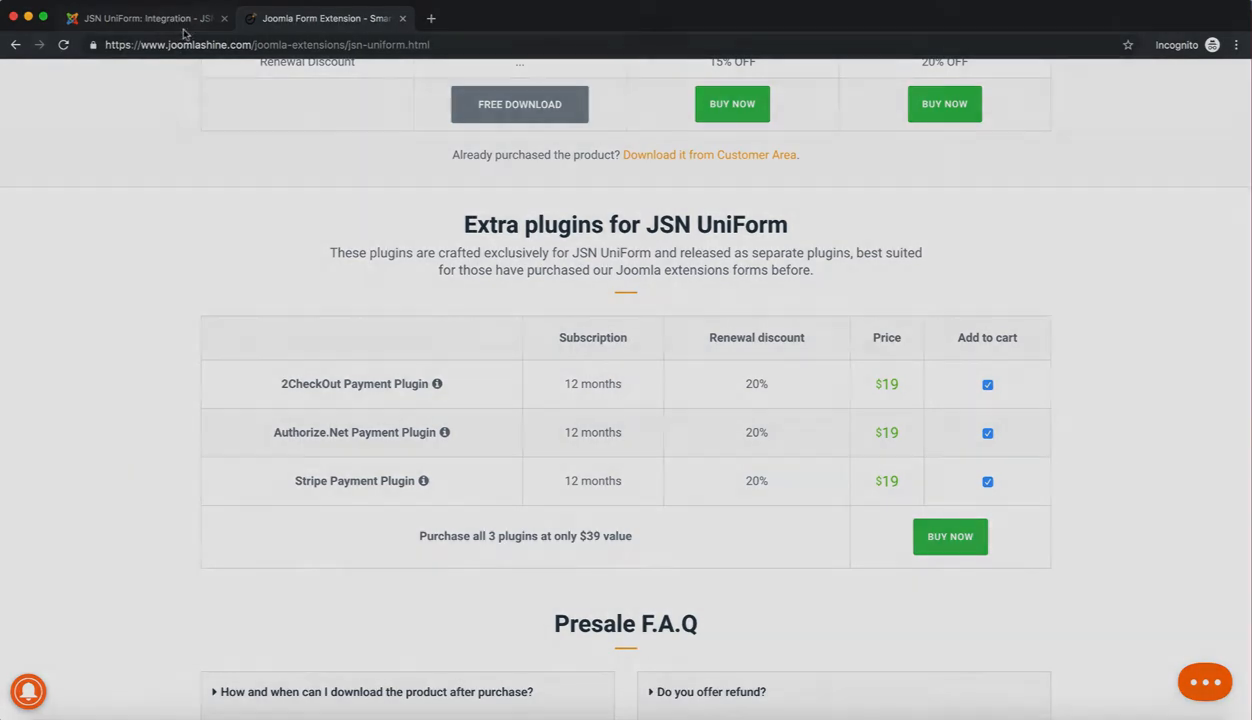
pyautogui.click(144, 18)
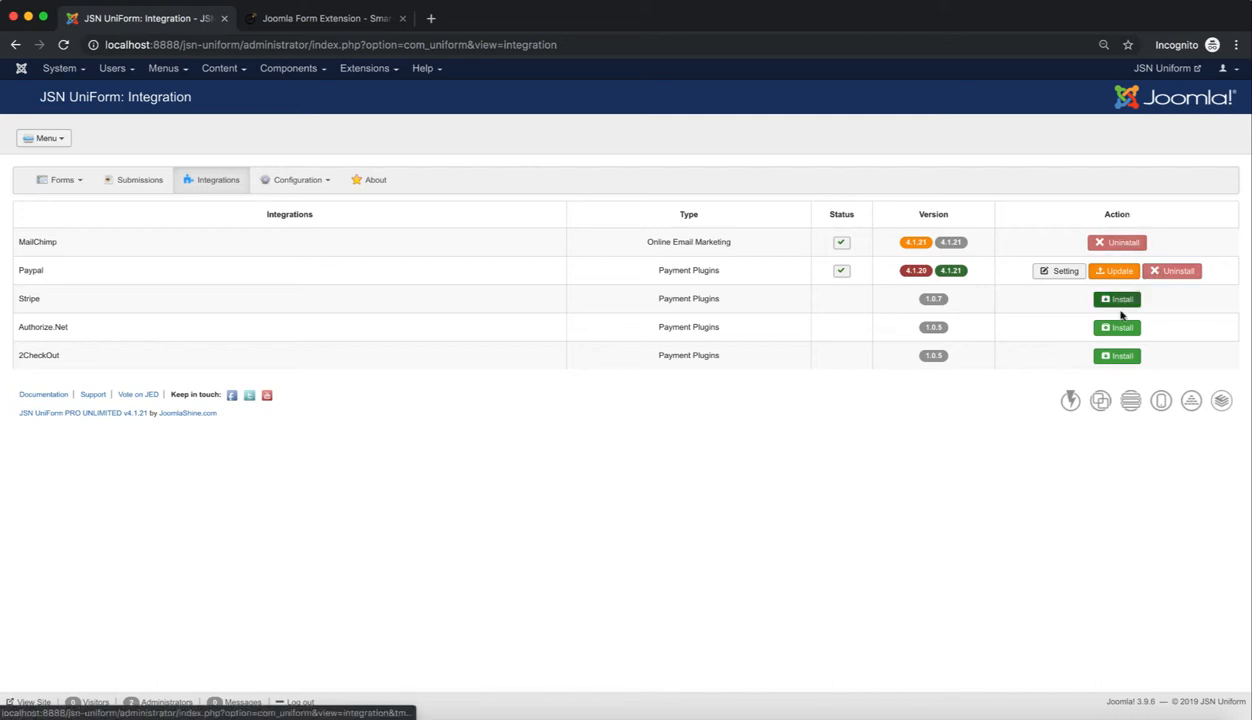
pyautogui.moveTo(1208, 304)
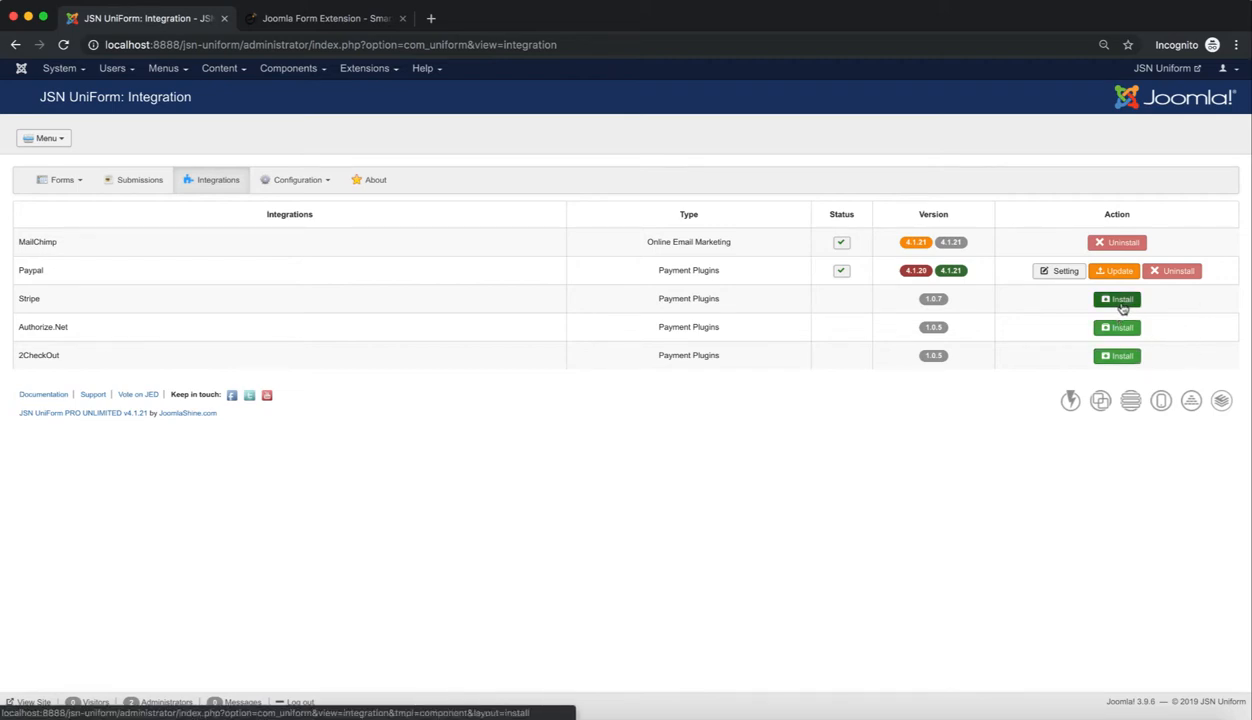
# Start the Stripe install and confirm 'I already purchased the STRIPE, please install'
pyautogui.click(1116, 300)
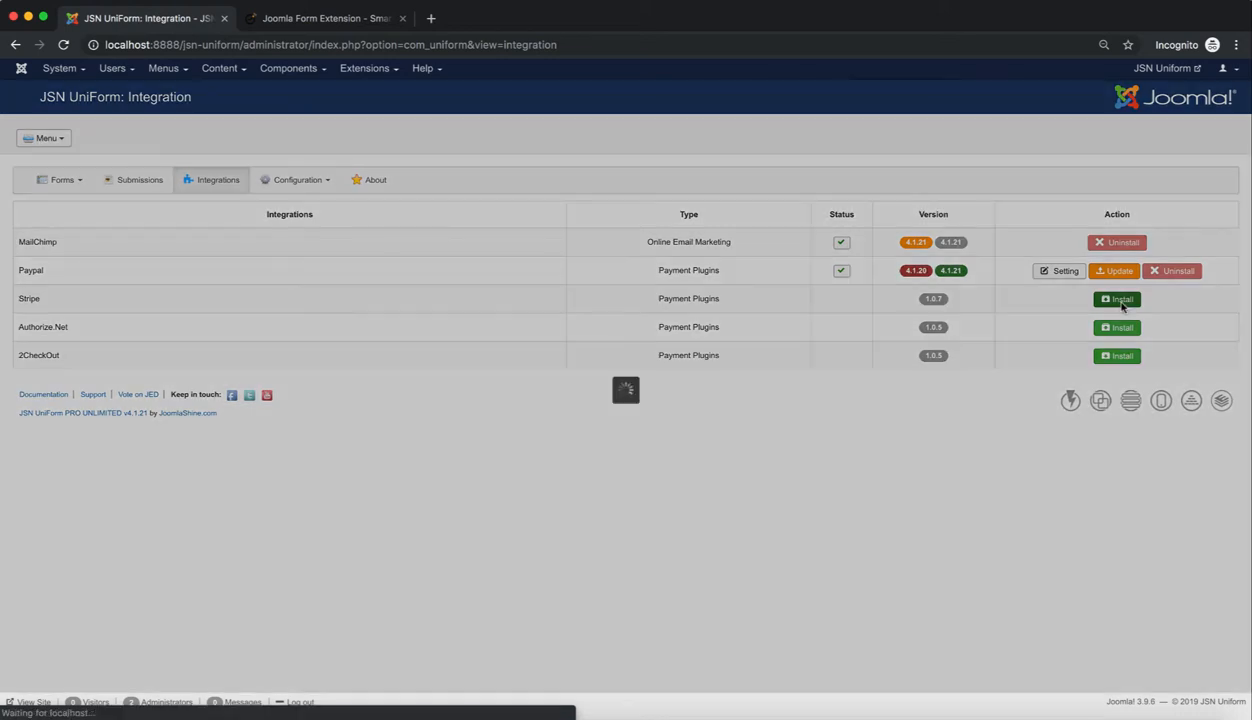
pyautogui.click(1116, 298)
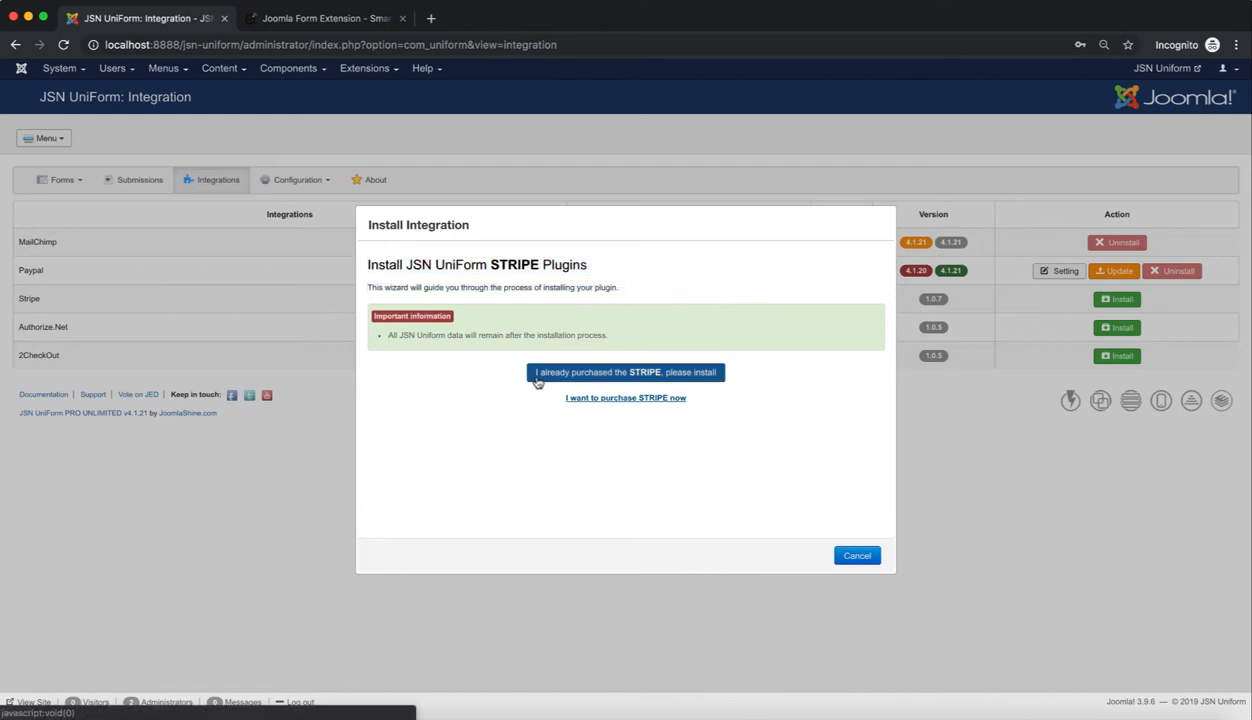
pyautogui.moveTo(596, 410)
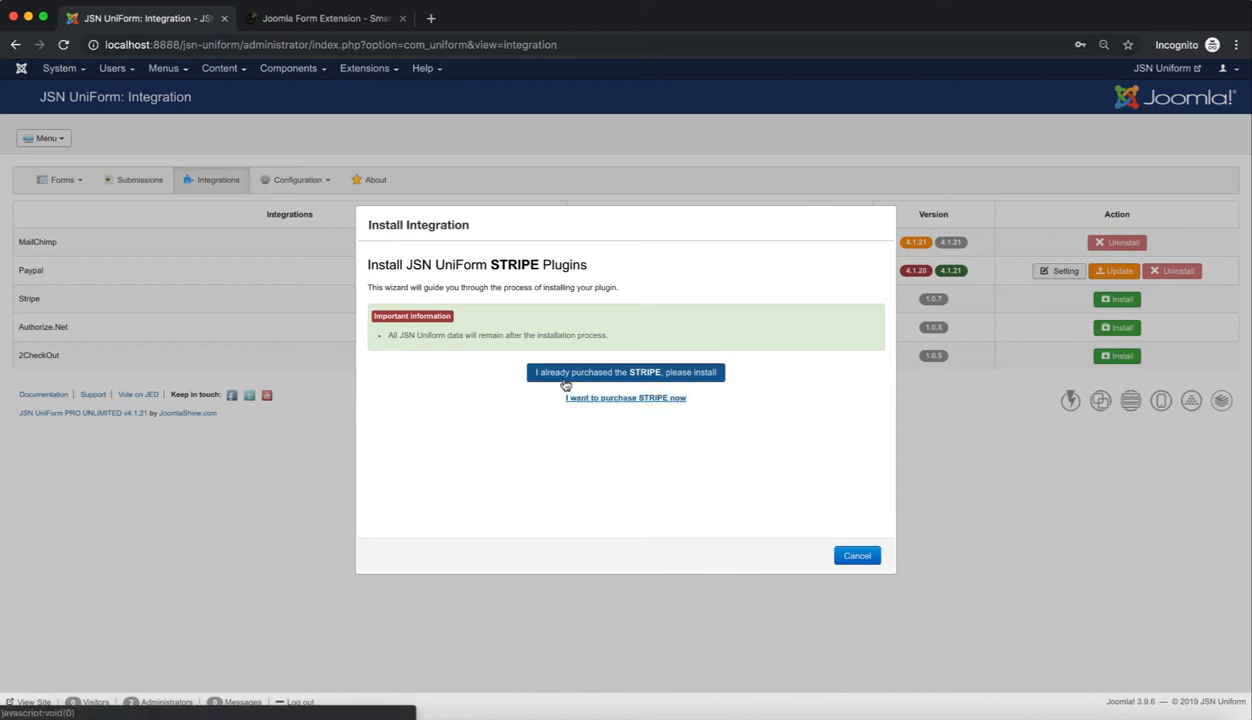
pyautogui.click(624, 372)
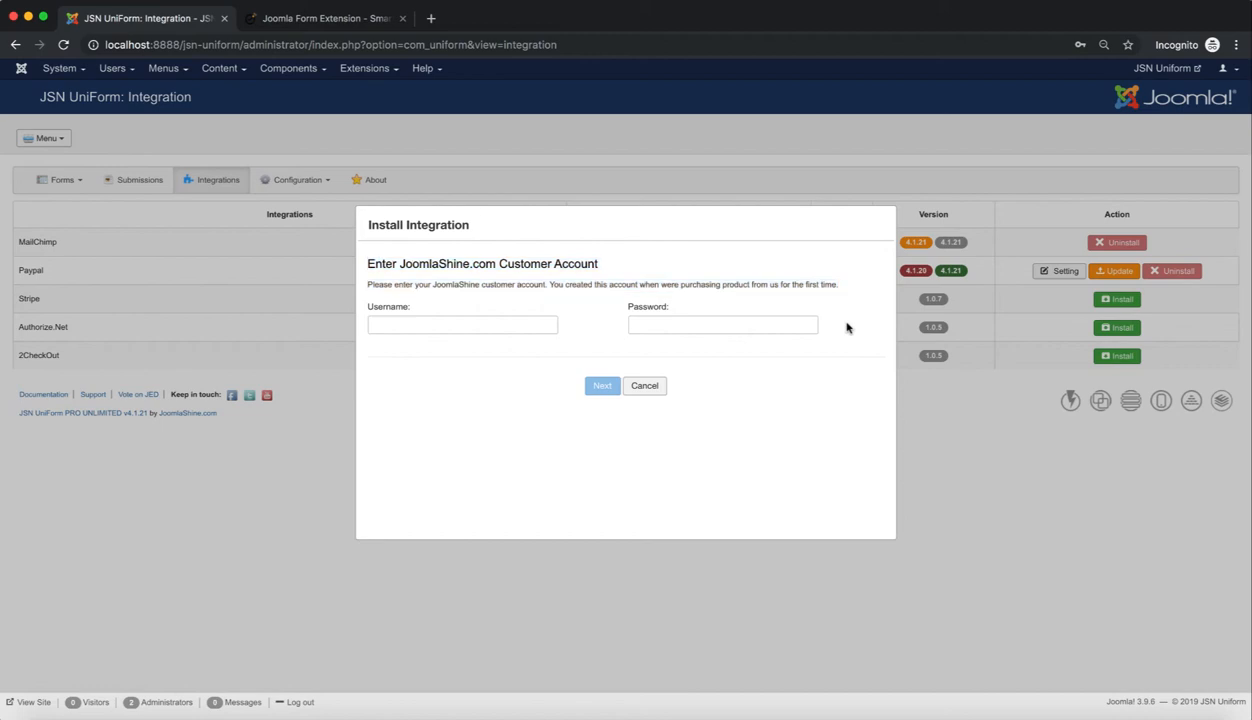
# Sign in with the JoomlaShine customer account so Stripe installs at version 1.0.7
pyautogui.click(462, 324)
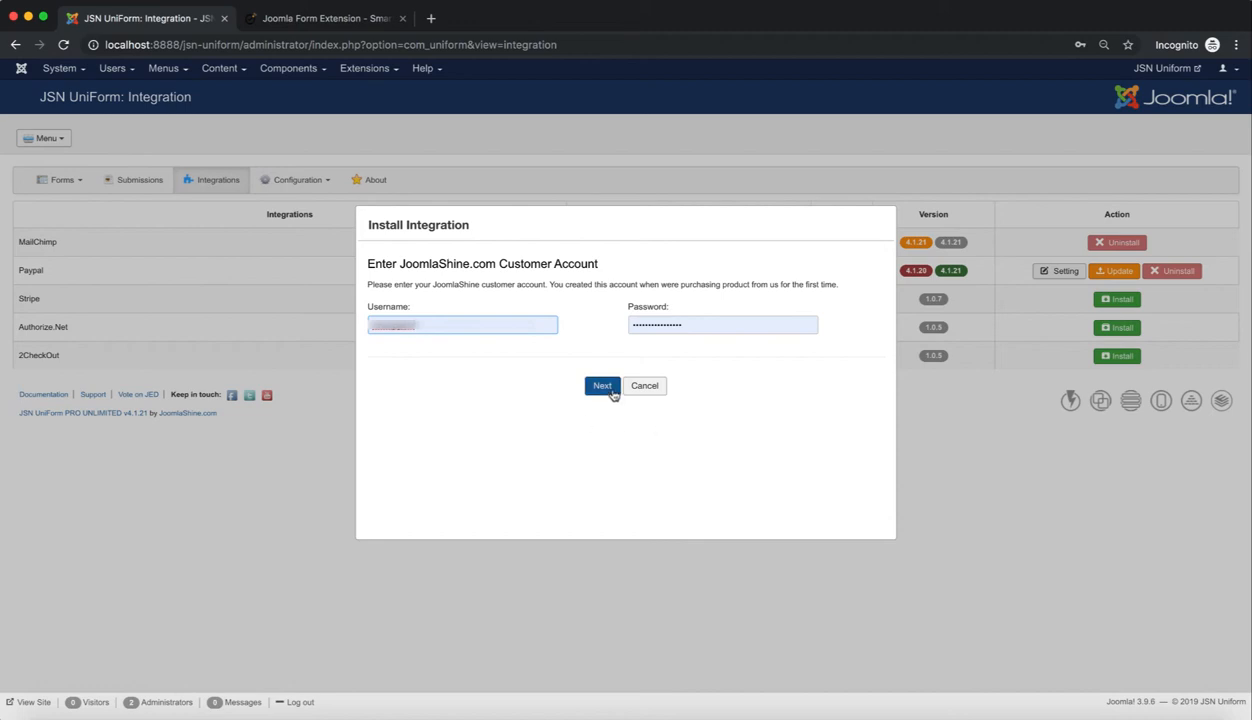
pyautogui.click(602, 384)
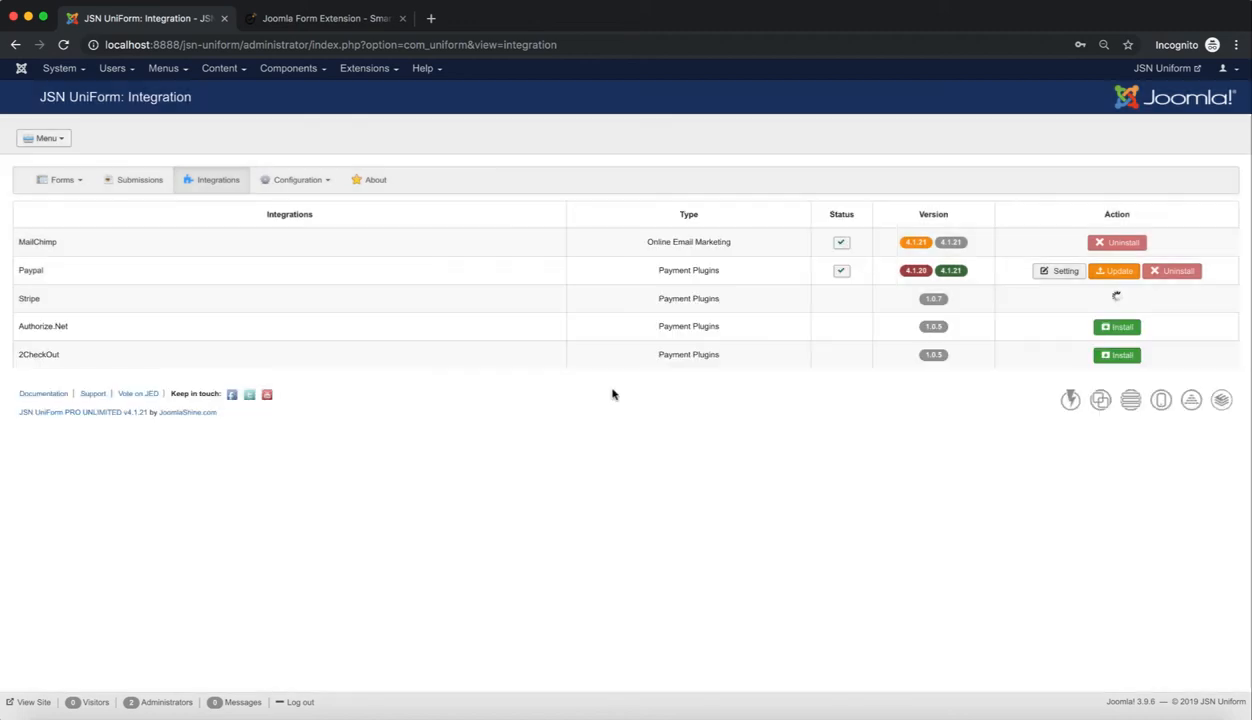
pyautogui.click(1116, 296)
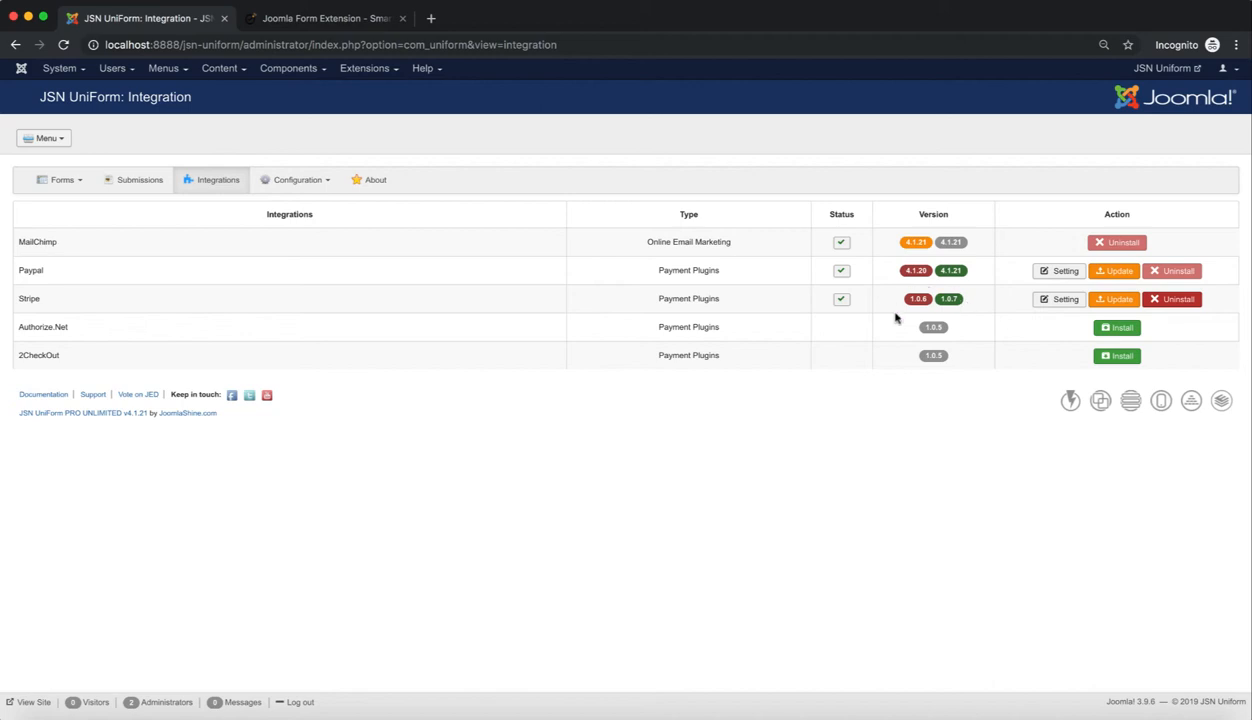
pyautogui.moveTo(1040, 330)
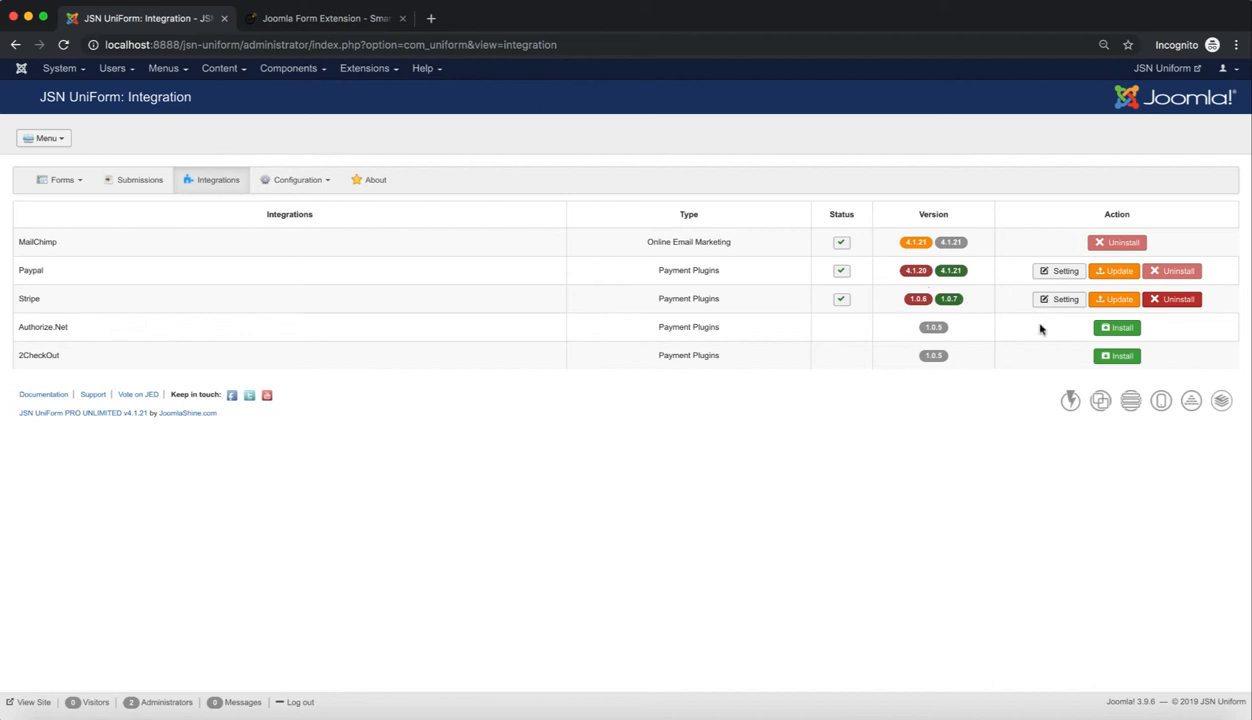
pyautogui.moveTo(1114, 300)
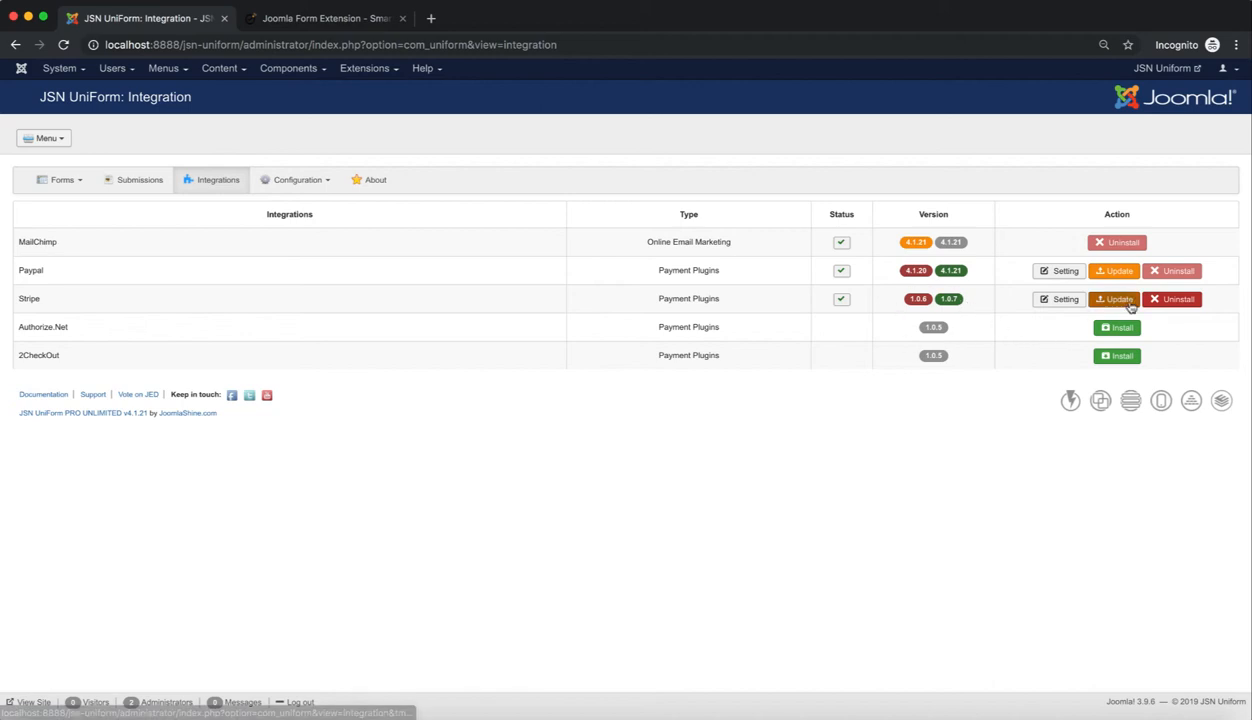
# Run the Stripe update with the JoomlaShine account credentials, bringing it to 1.0.7
pyautogui.click(1112, 300)
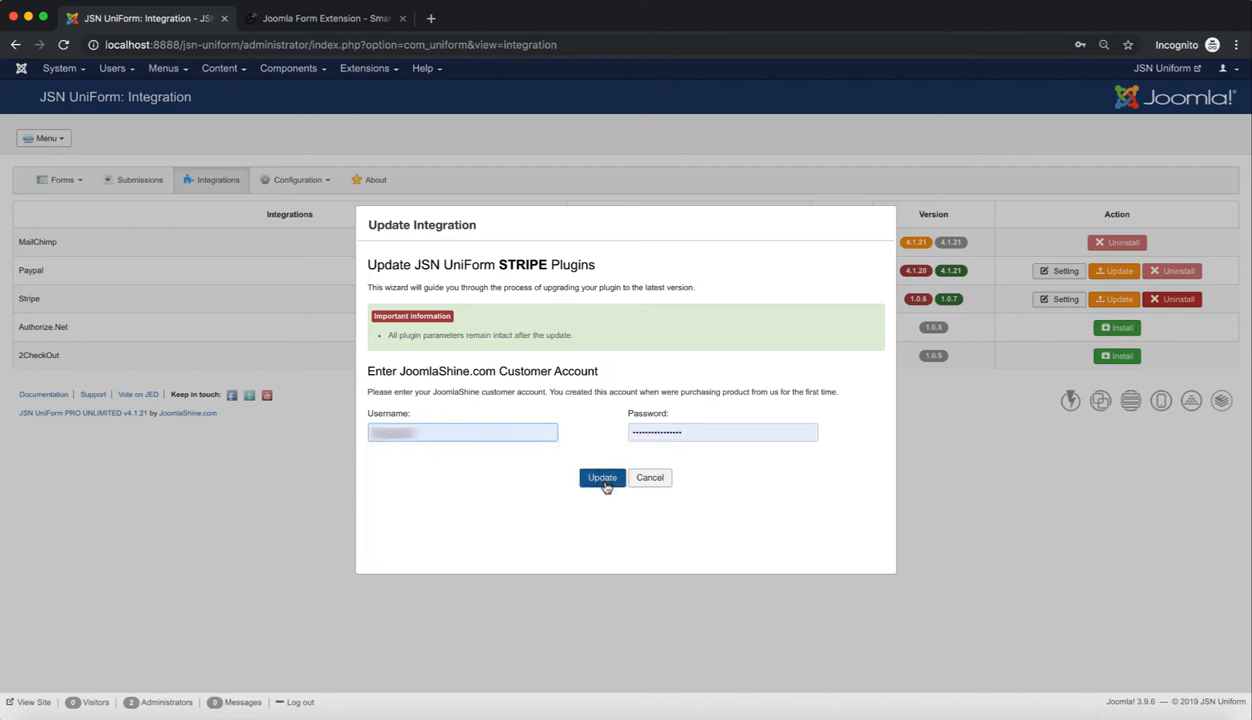
pyautogui.click(600, 476)
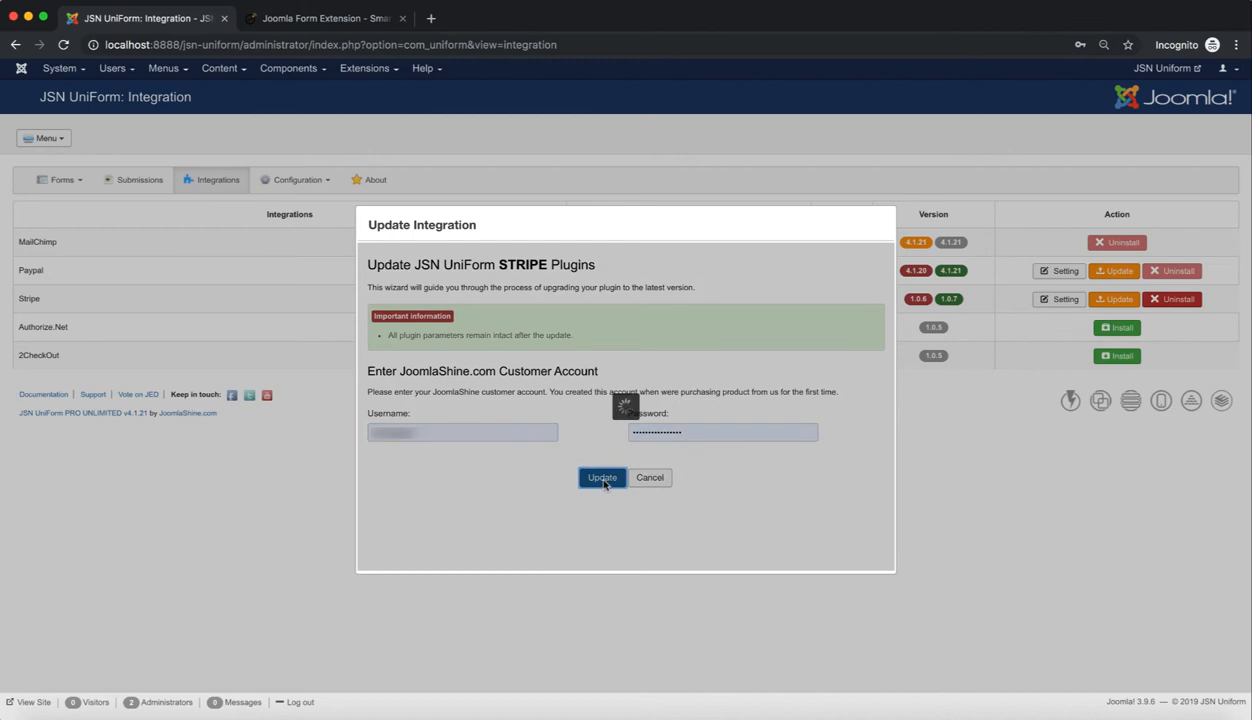
pyautogui.click(600, 476)
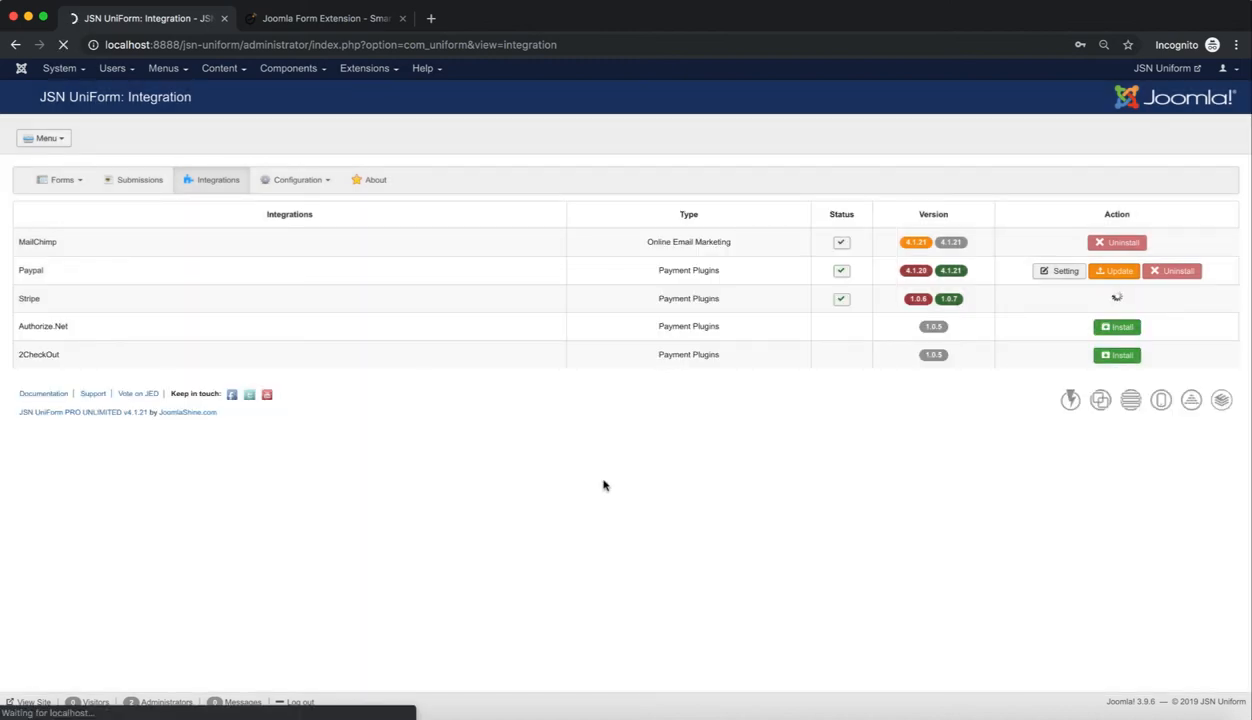
pyautogui.click(1116, 296)
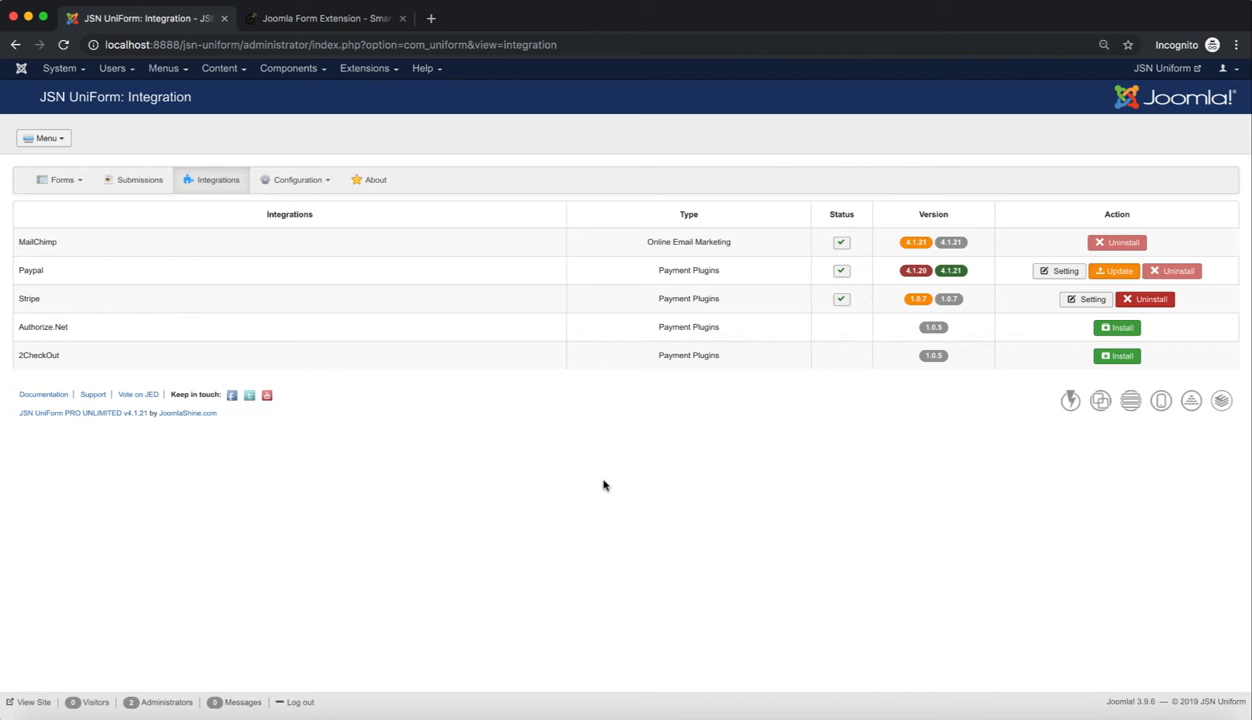
pyautogui.moveTo(880, 310)
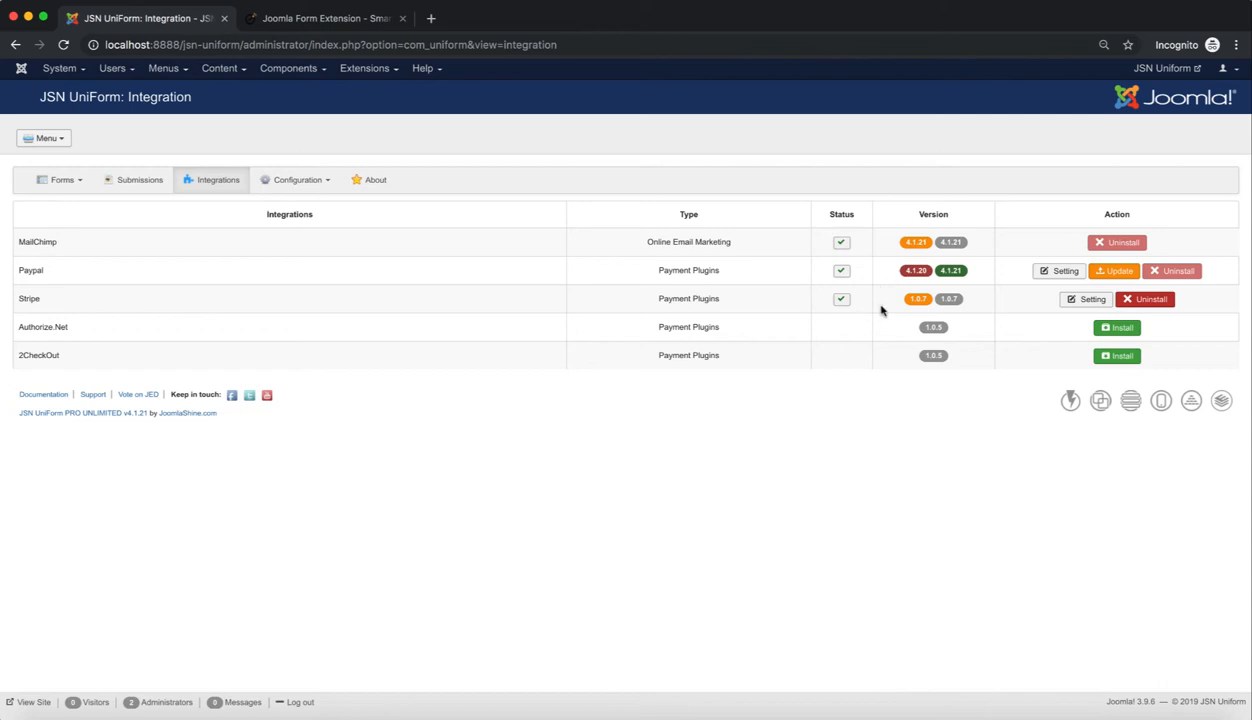
pyautogui.moveTo(876, 304)
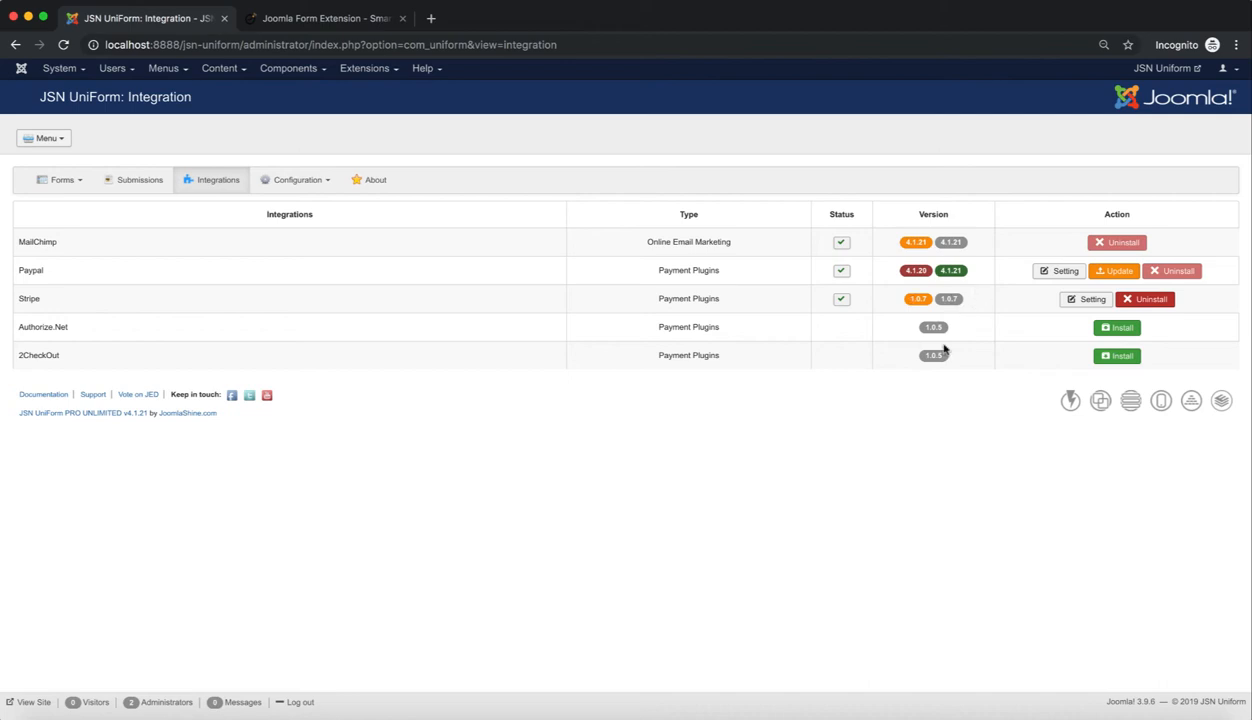
pyautogui.moveTo(972, 316)
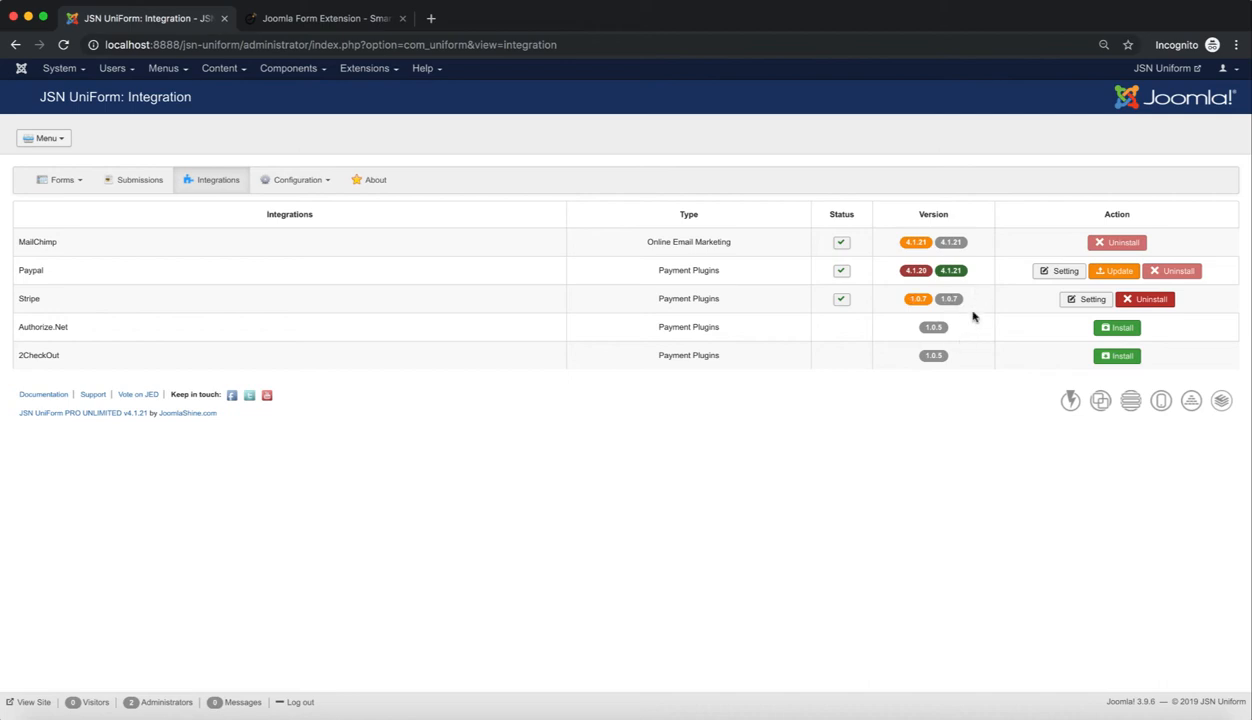
pyautogui.moveTo(1080, 434)
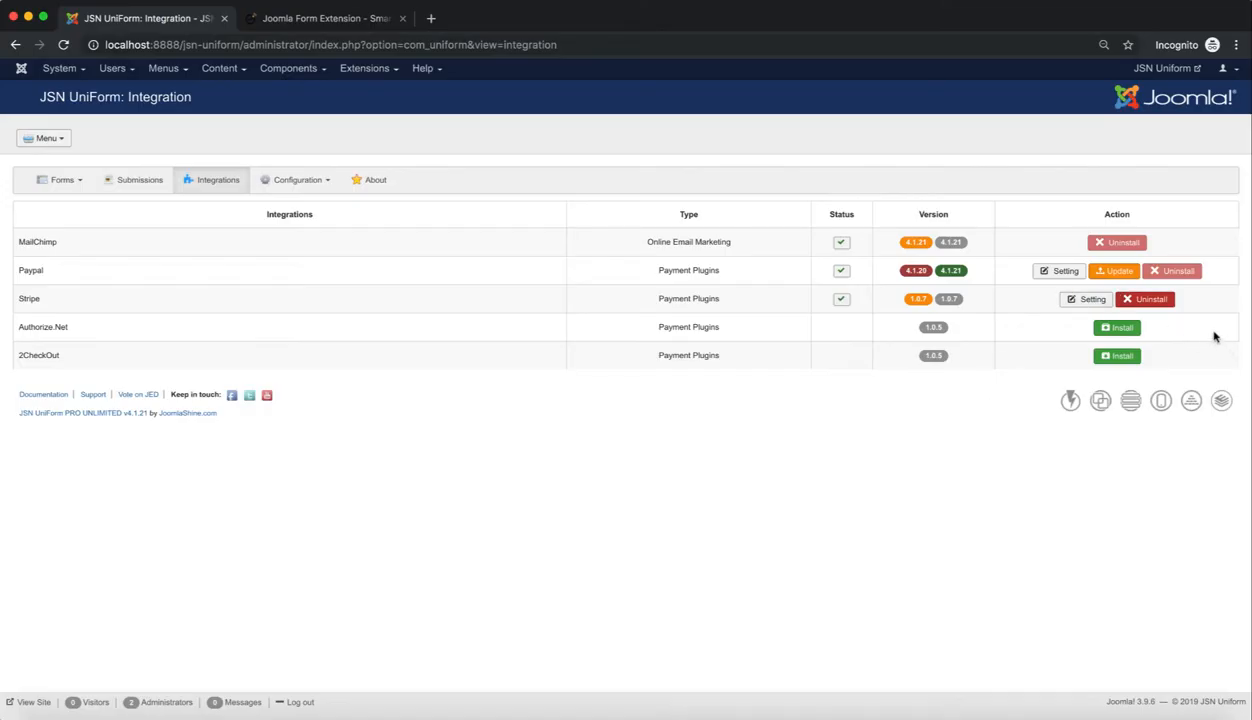
pyautogui.moveTo(1144, 298)
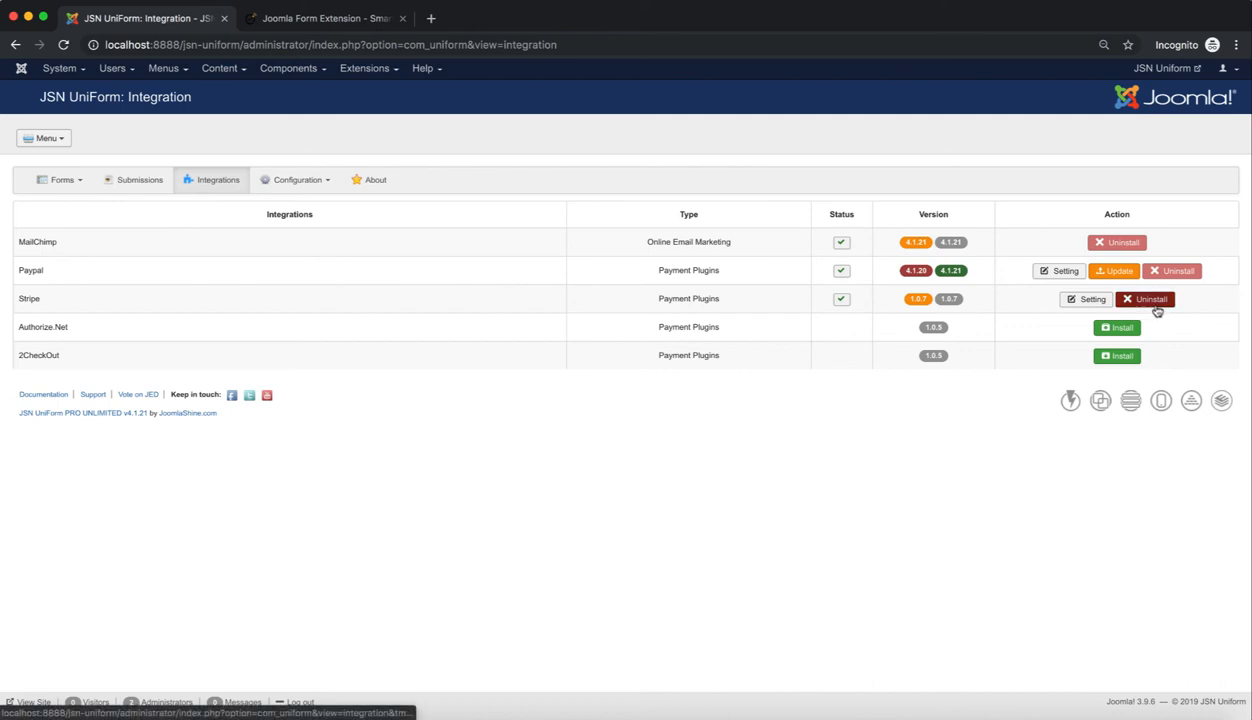
# Uninstall Stripe and accept the browser warning so its Install button returns
pyautogui.click(1144, 298)
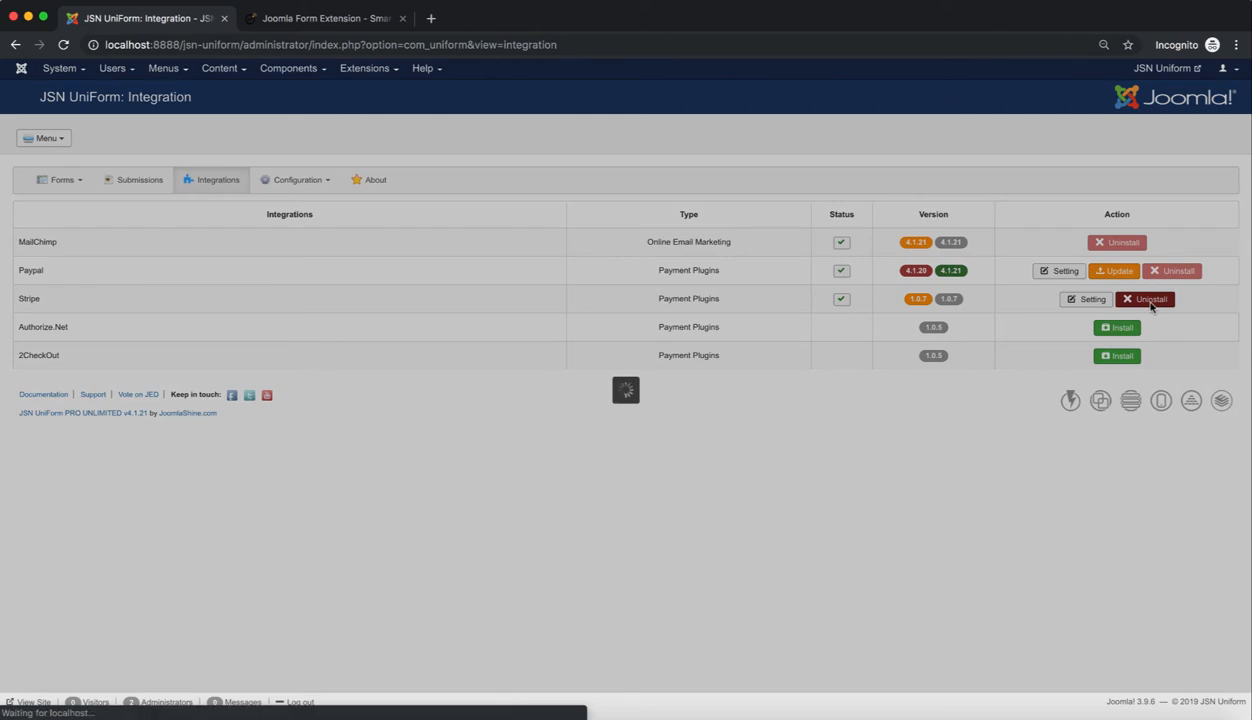
pyautogui.click(1146, 300)
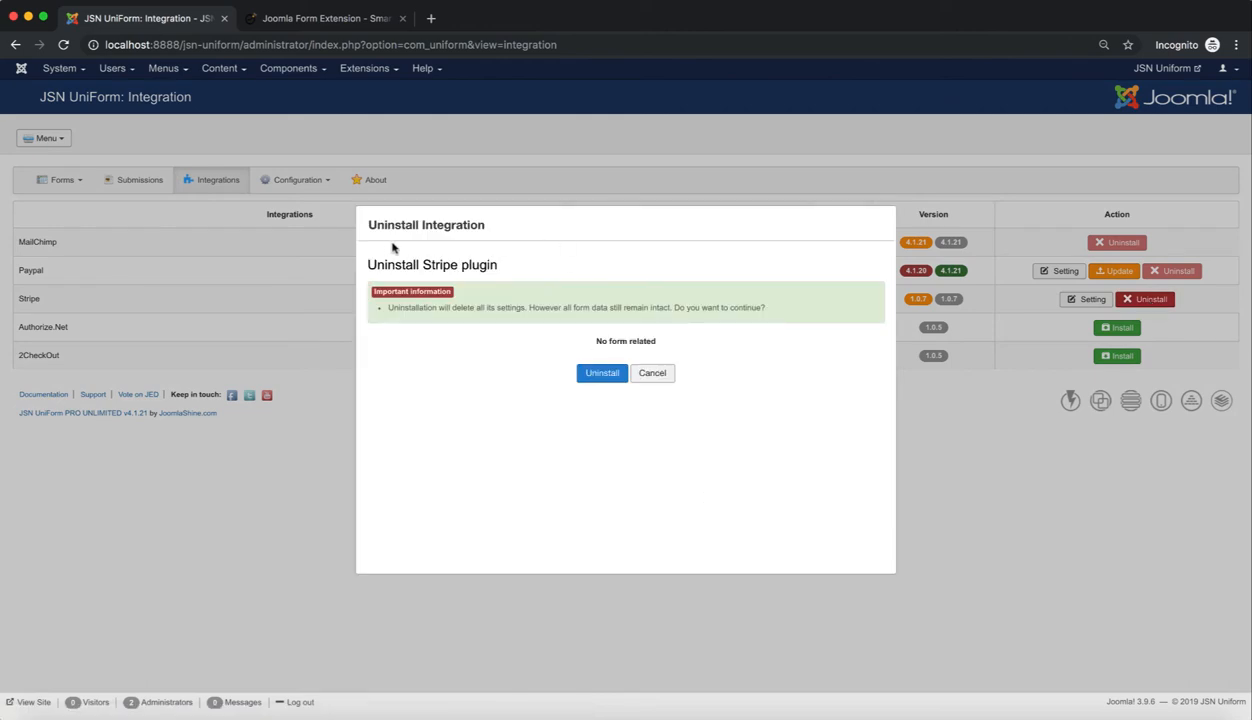
pyautogui.moveTo(628, 288)
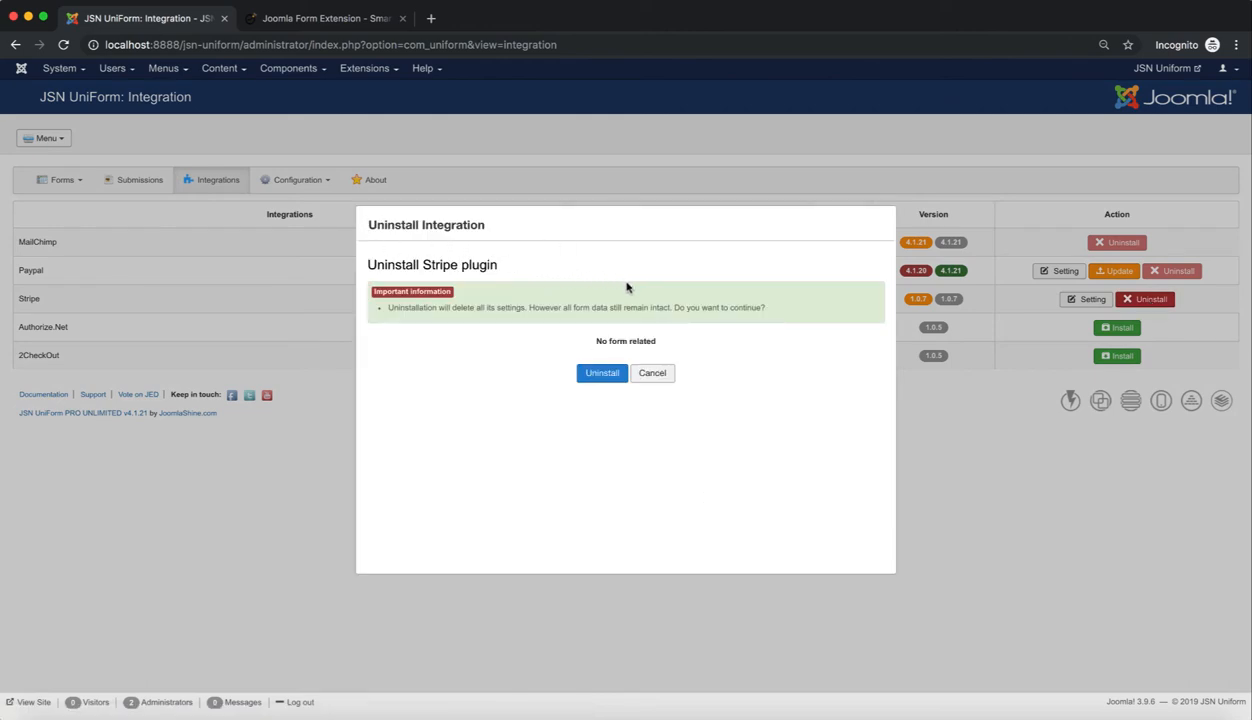
pyautogui.moveTo(430, 220)
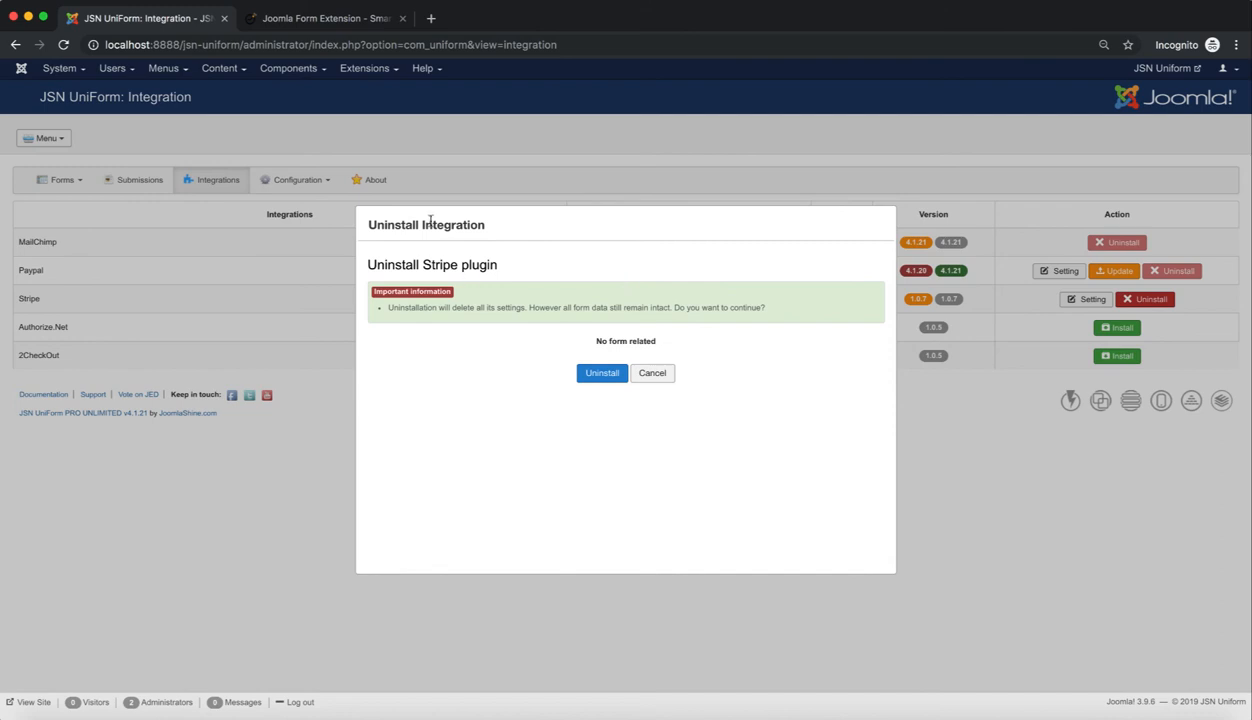
pyautogui.moveTo(728, 320)
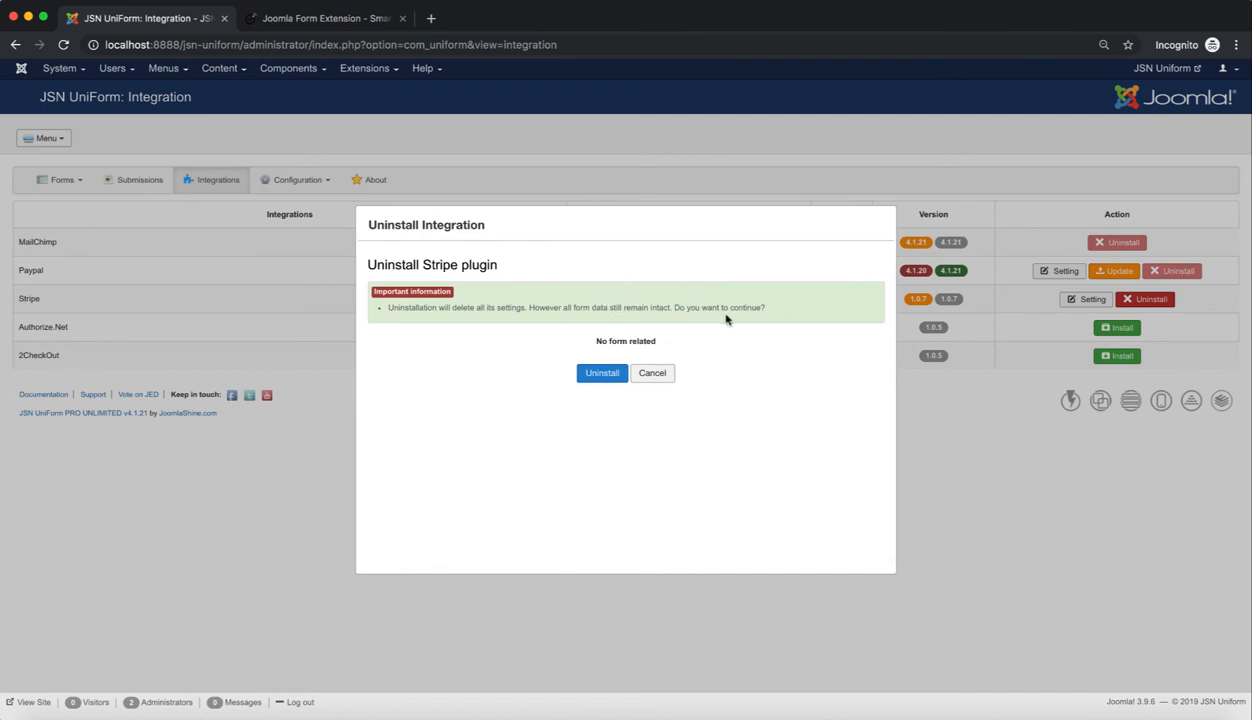
pyautogui.moveTo(602, 372)
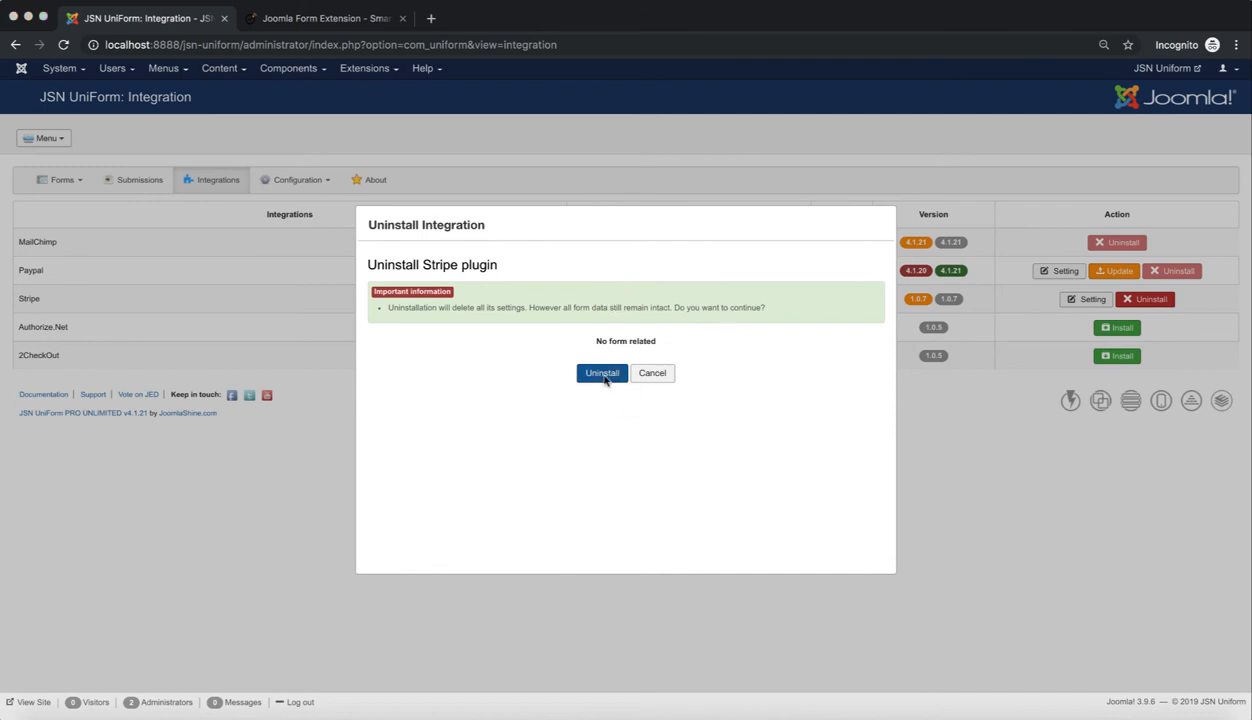
pyautogui.click(602, 372)
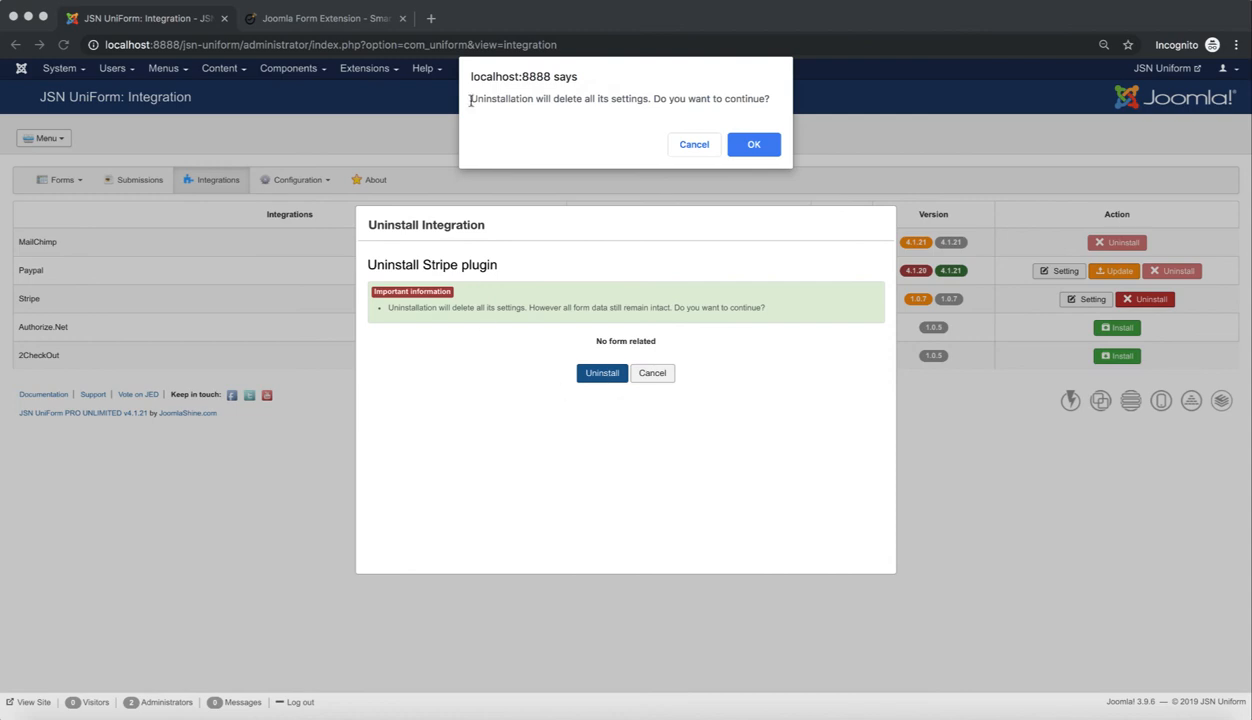
pyautogui.moveTo(752, 124)
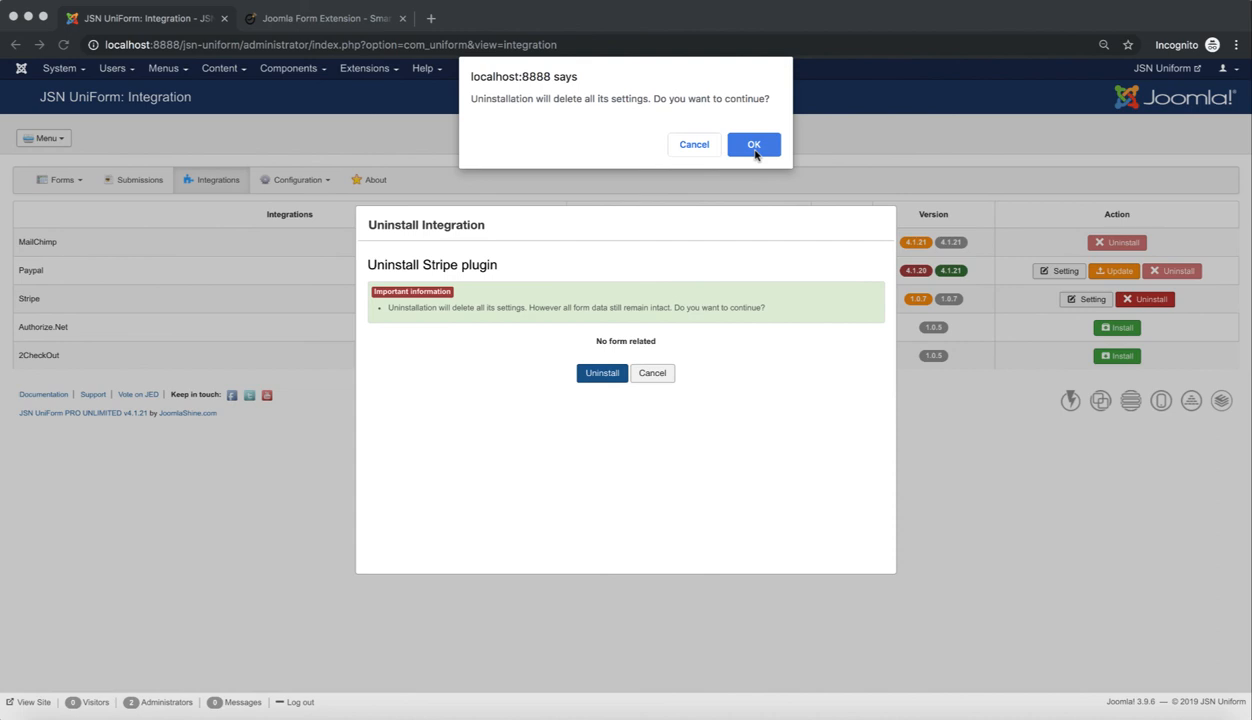
pyautogui.click(754, 144)
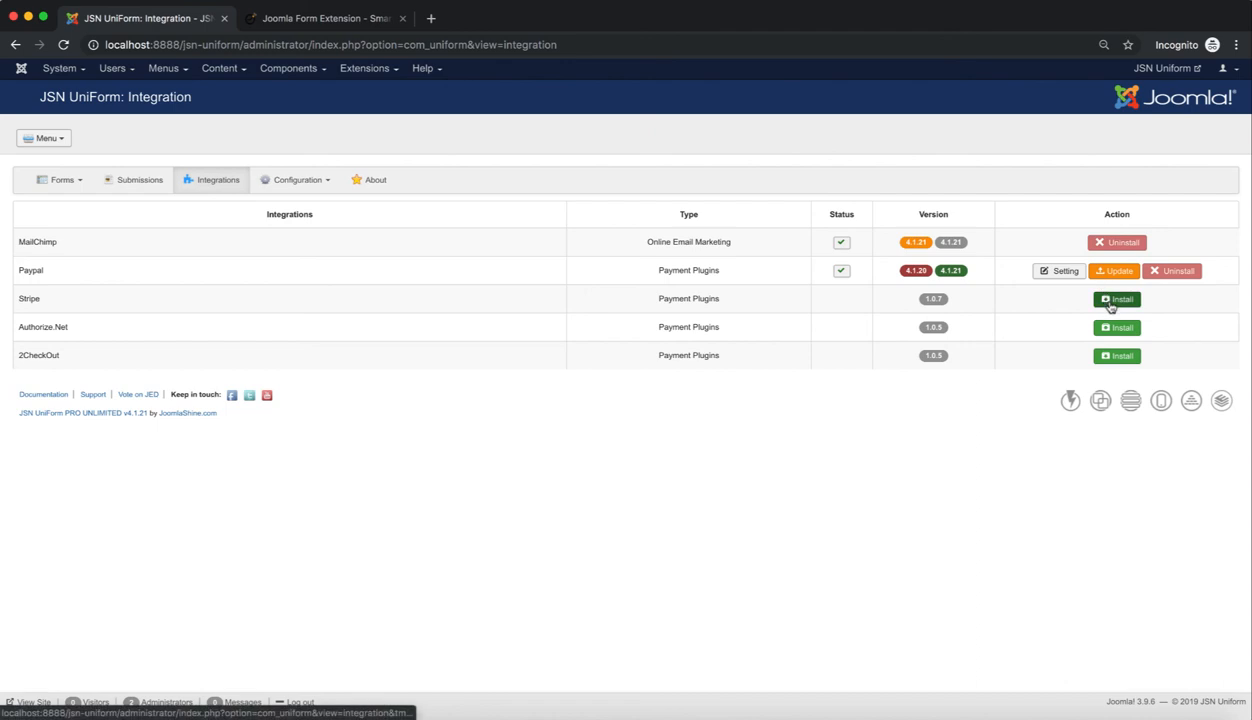
pyautogui.moveTo(1160, 312)
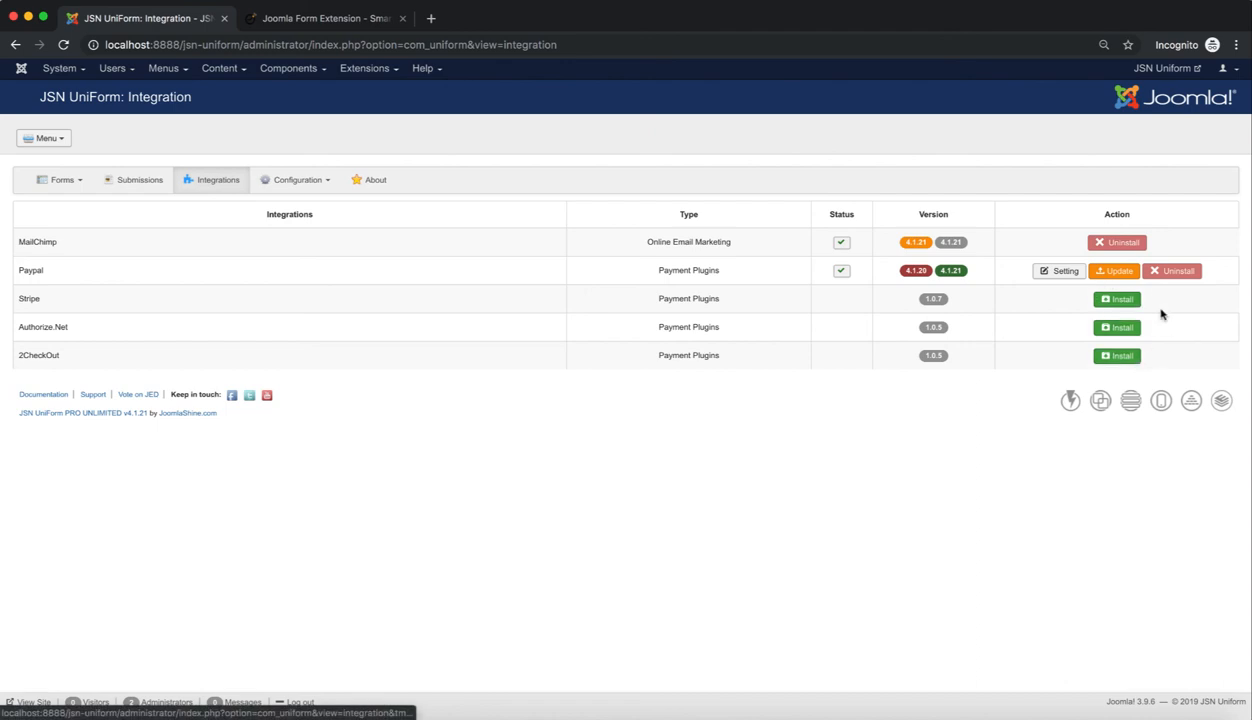